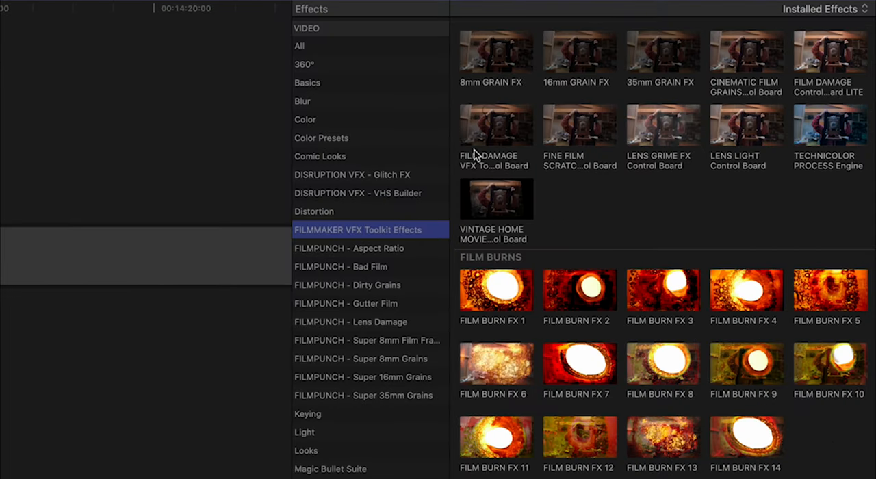
mouse_move(207, 186)
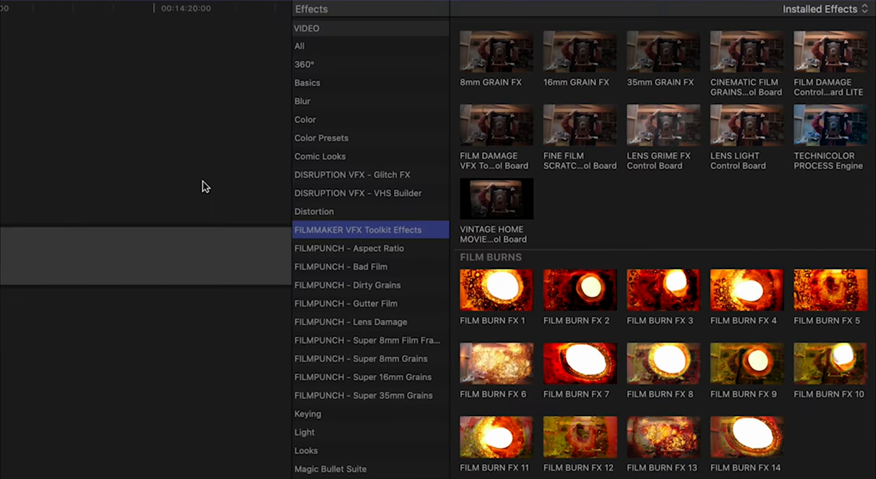
mouse_move(320, 203)
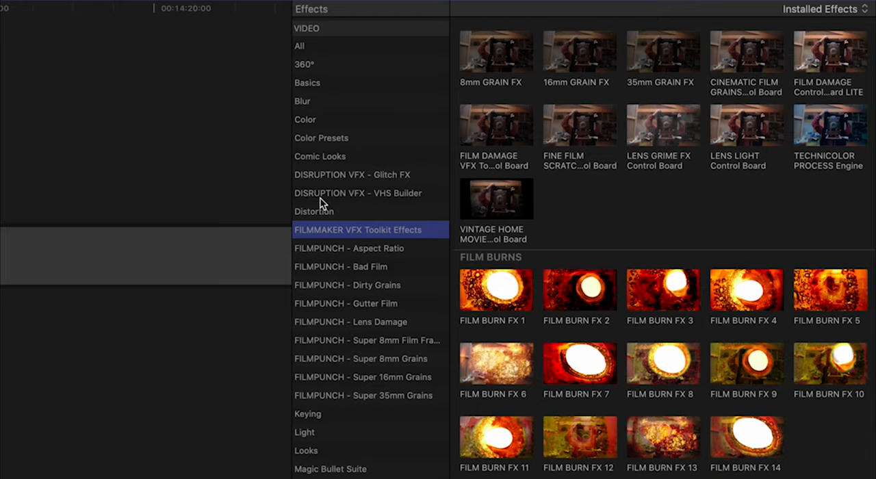
mouse_move(500, 148)
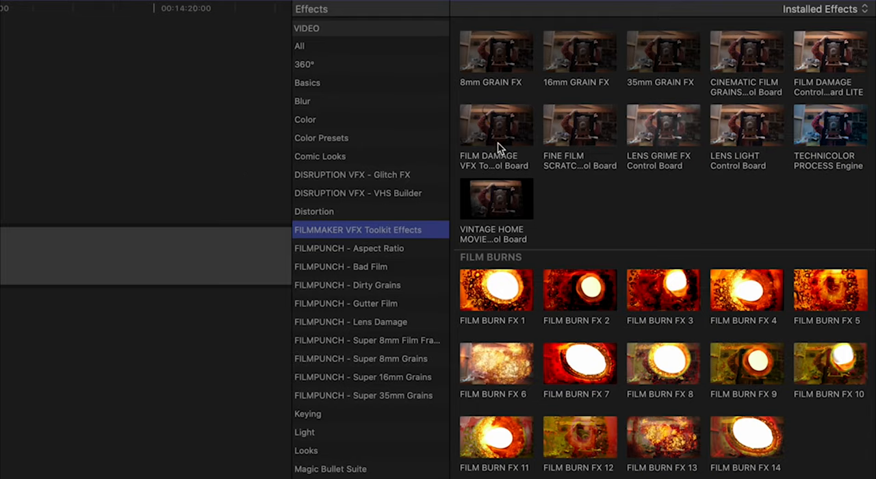
- Browse the FILMPUNCH aspect ratio and camera lens grime effect categories
click(349, 248)
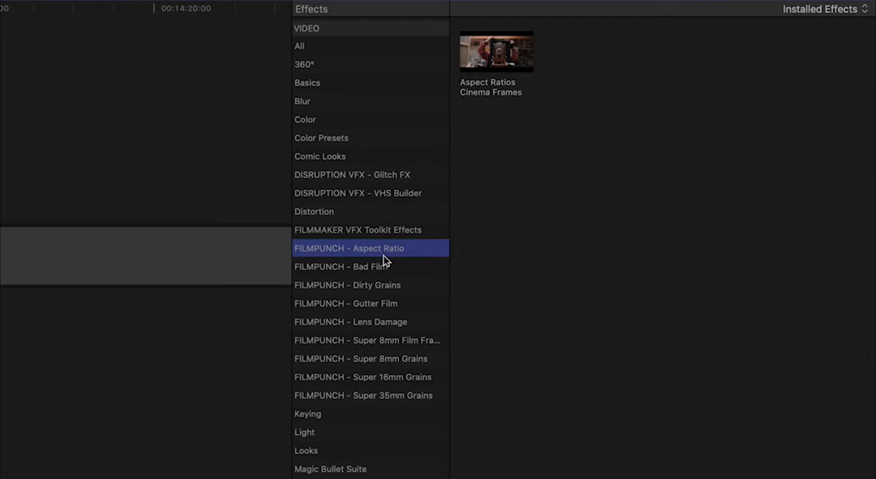
click(341, 265)
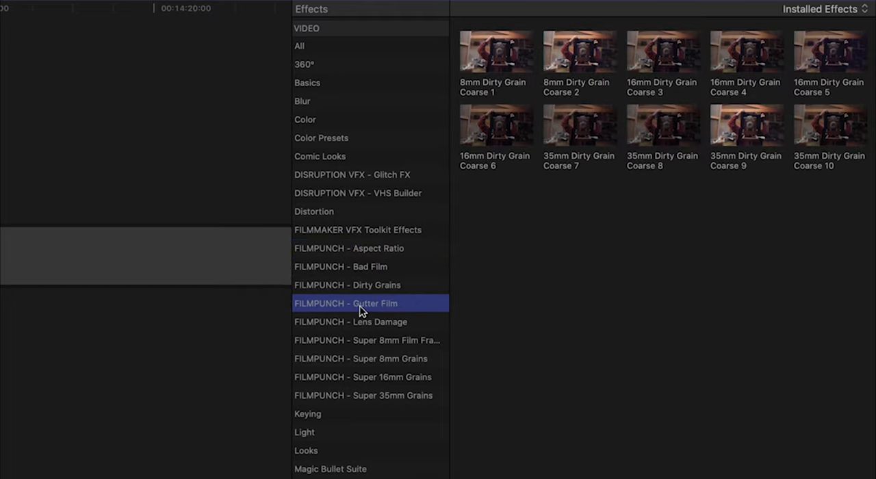
click(359, 321)
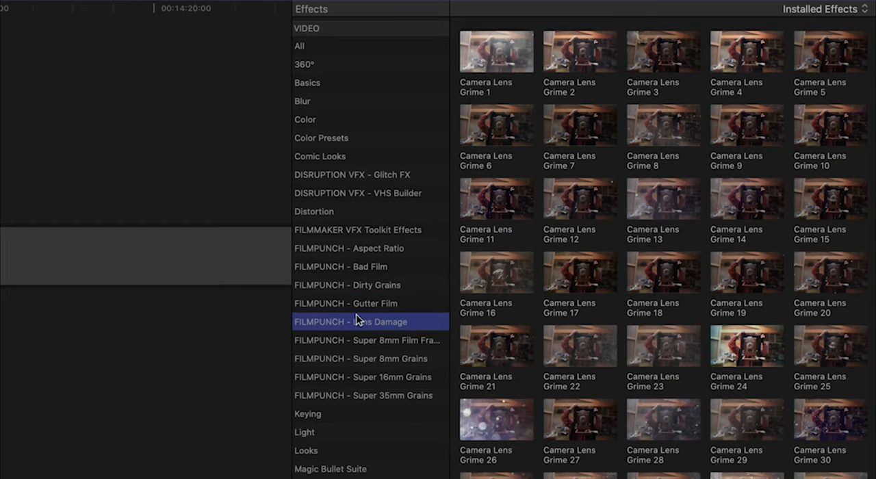
scroll(down, 3)
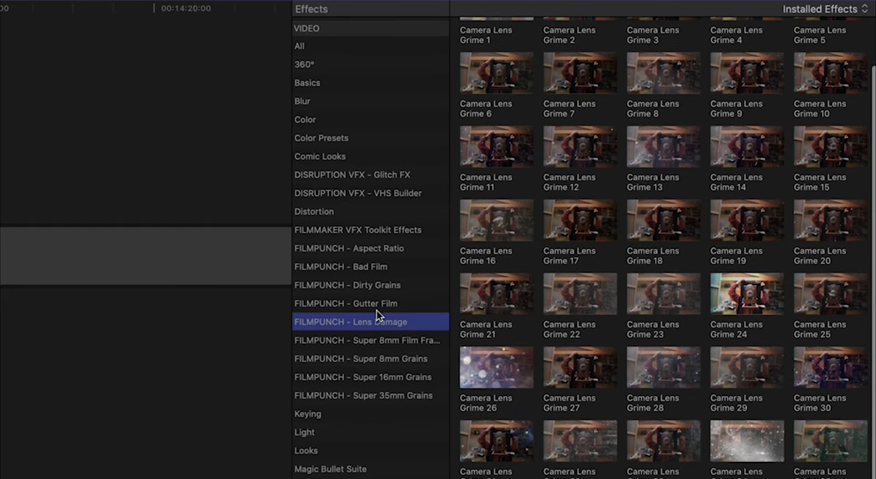
- Look through the Super 8, 16 and 35mm grain styles, settling on Super 8 Film Frames
click(367, 339)
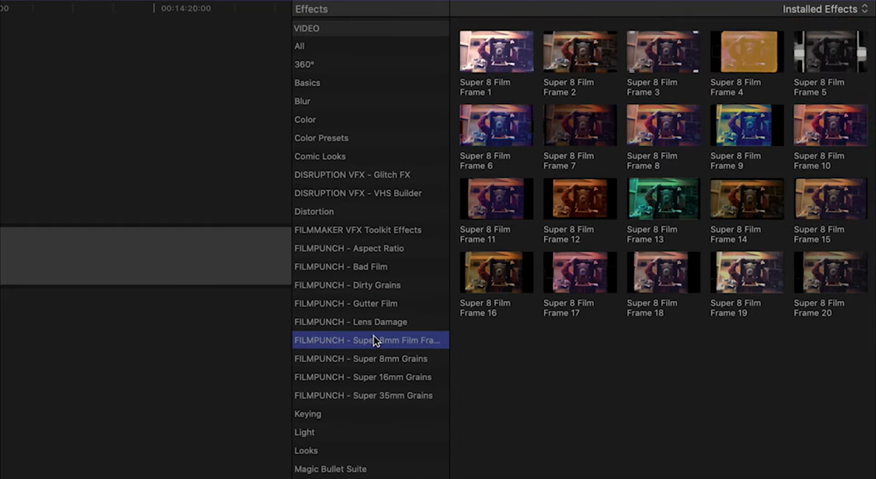
click(371, 359)
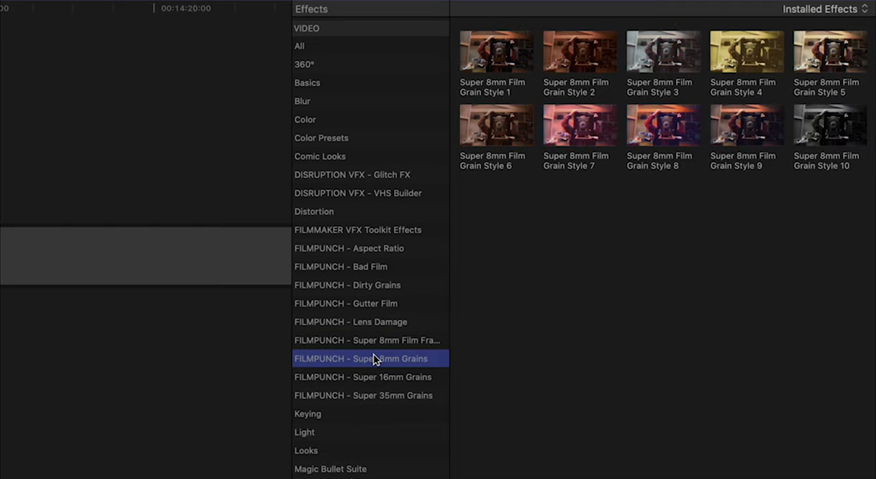
click(375, 377)
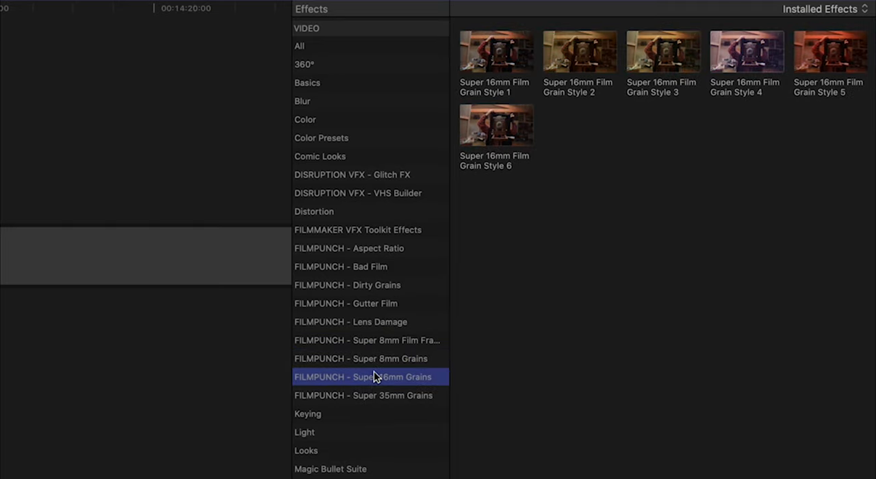
mouse_move(377, 391)
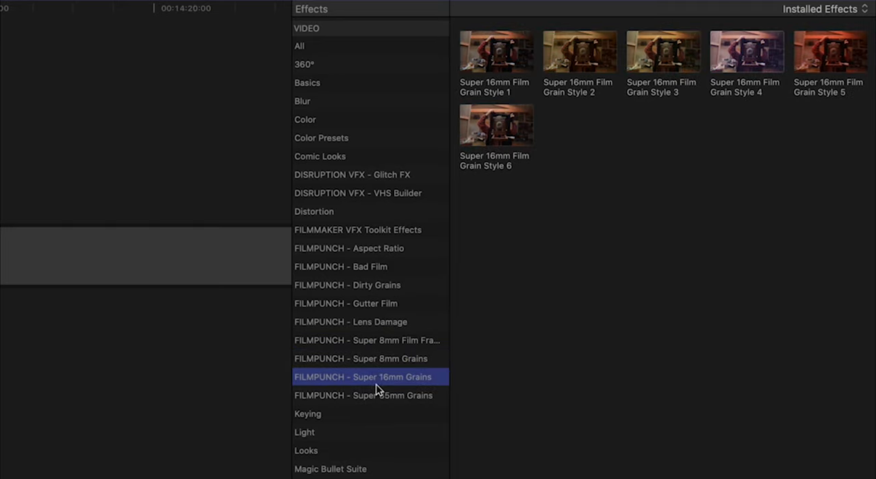
click(364, 396)
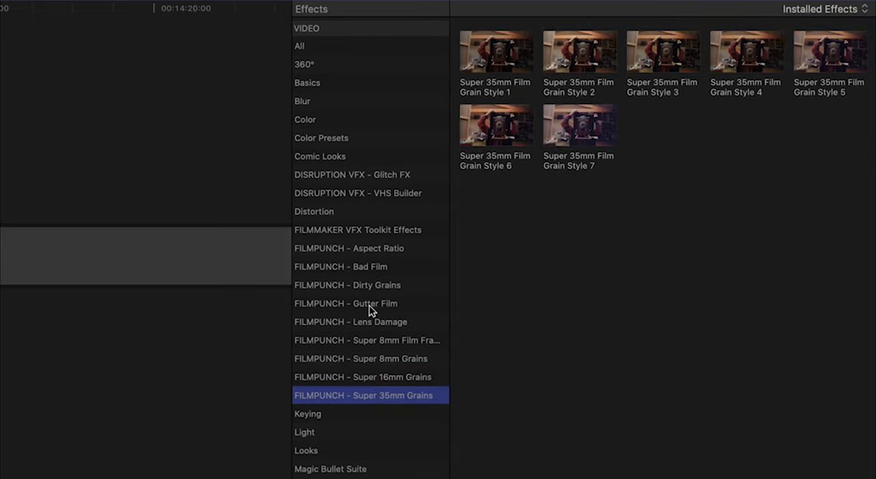
click(367, 339)
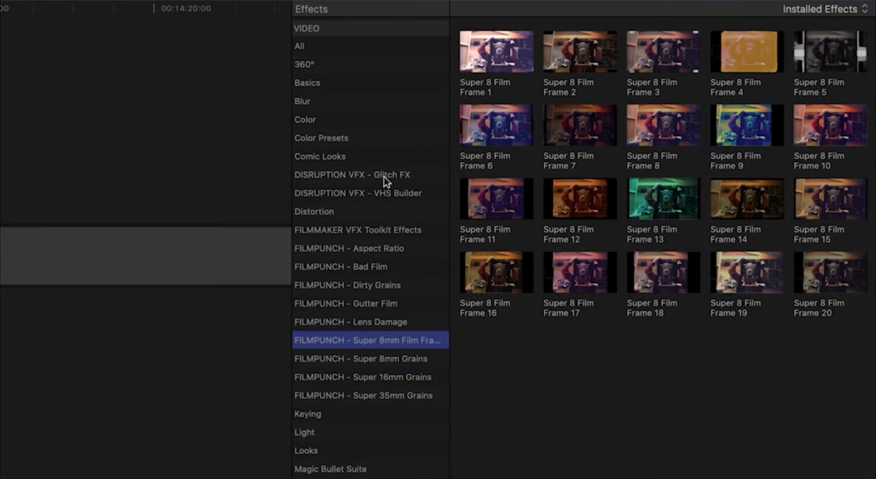
mouse_move(485, 197)
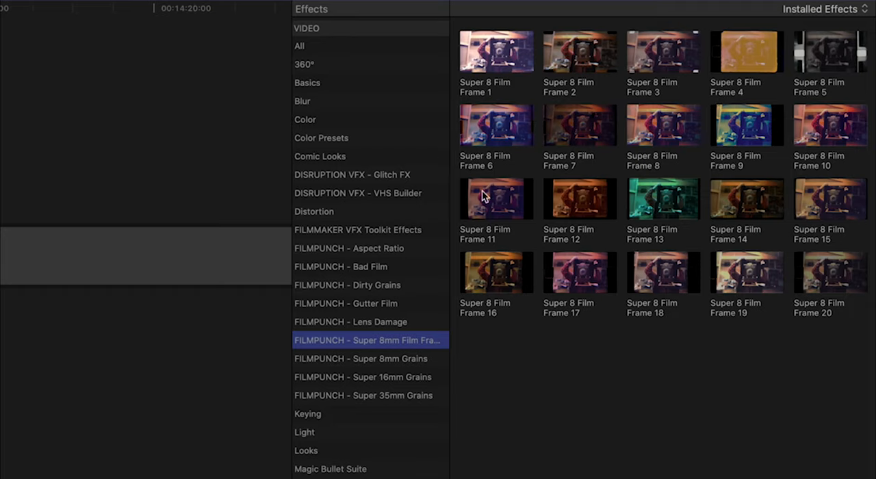
mouse_move(562, 291)
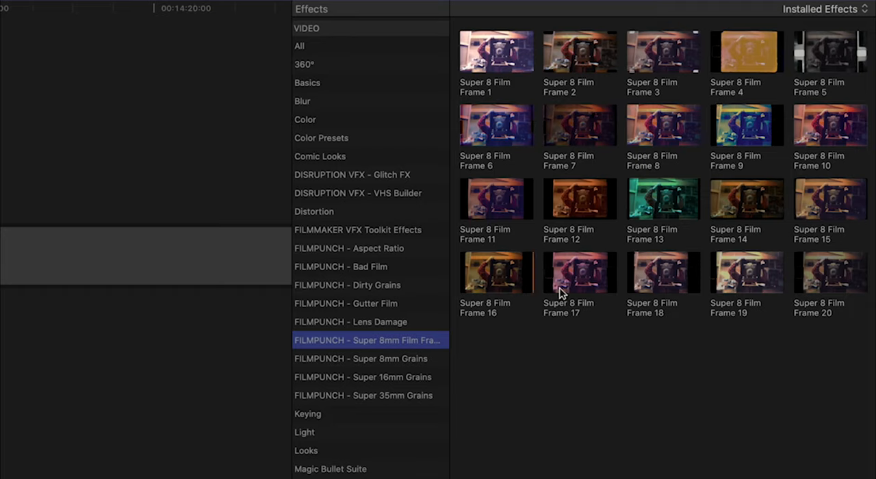
mouse_move(615, 11)
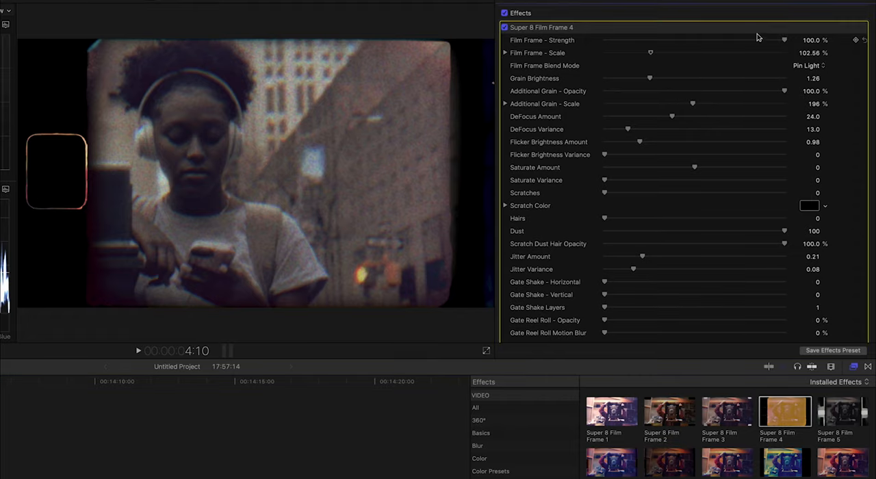
- Test the film frame strength, scale and Linear Light blend, keeping Pin Light at full strength
drag(783, 39, 731, 40)
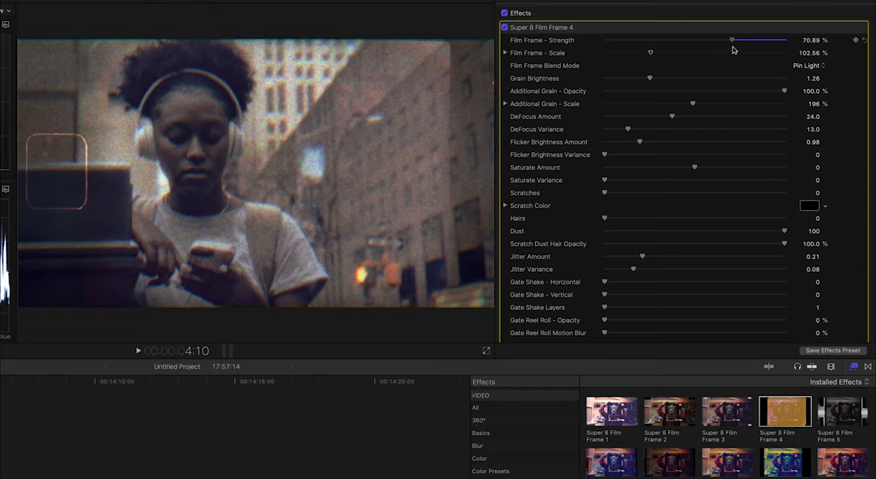
drag(731, 40, 784, 40)
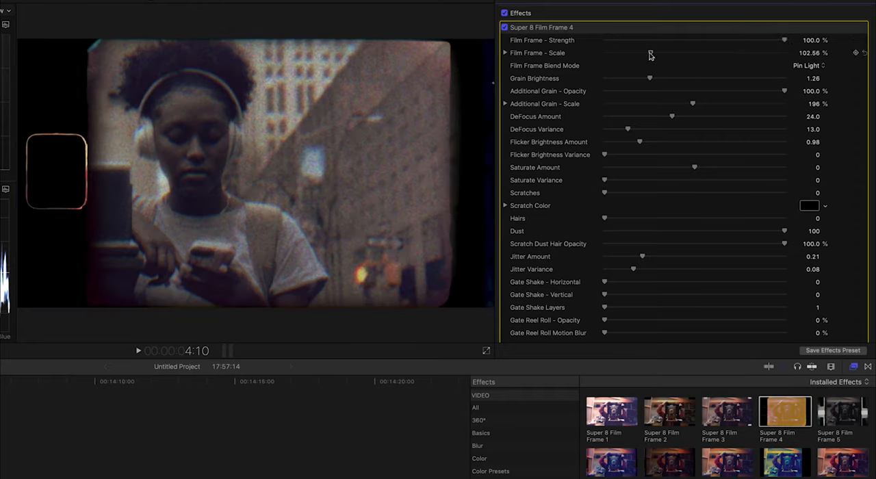
drag(649, 52, 654, 52)
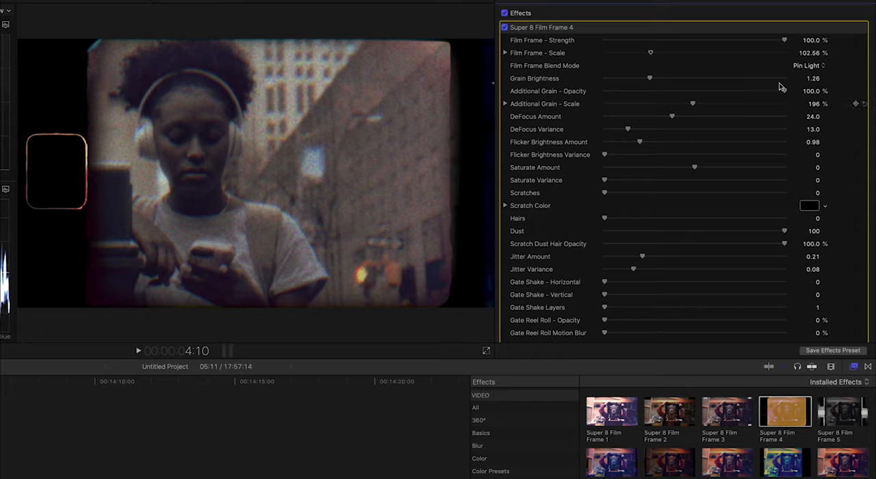
click(808, 64)
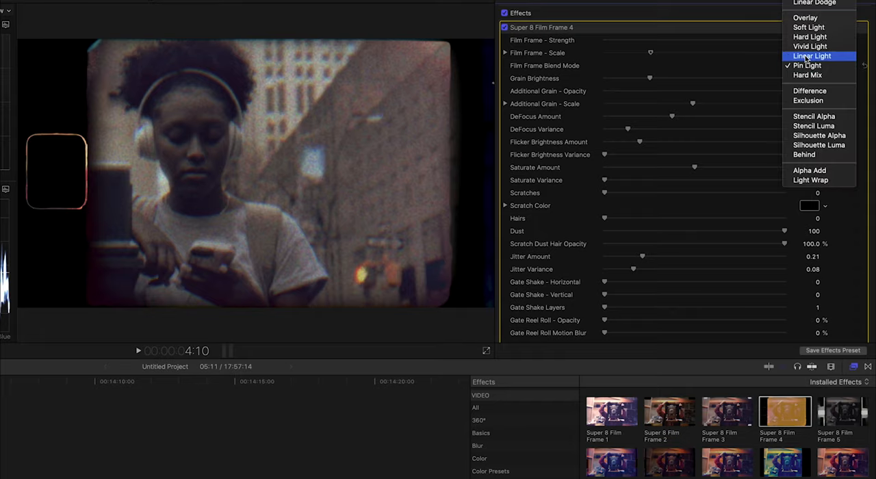
click(813, 54)
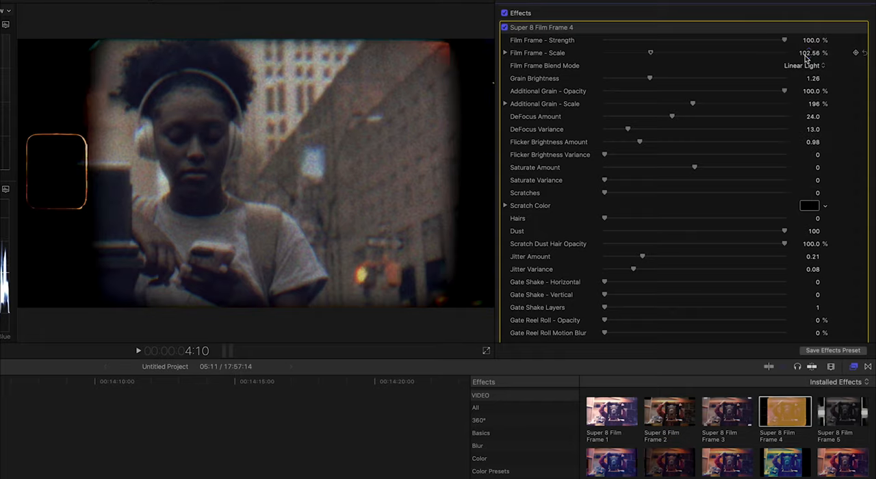
click(801, 65)
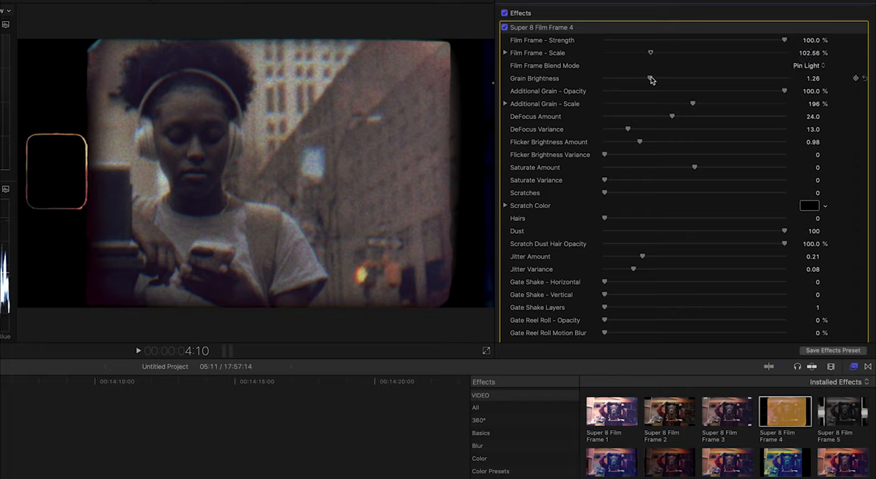
- Try grain brightness then reset it, and raise Additional Grain Scale to about 243%
drag(643, 78, 668, 78)
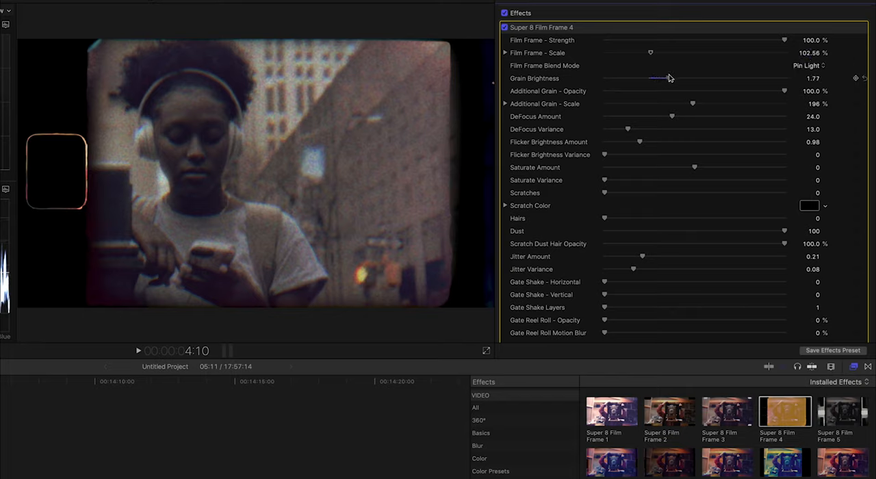
drag(670, 78, 726, 78)
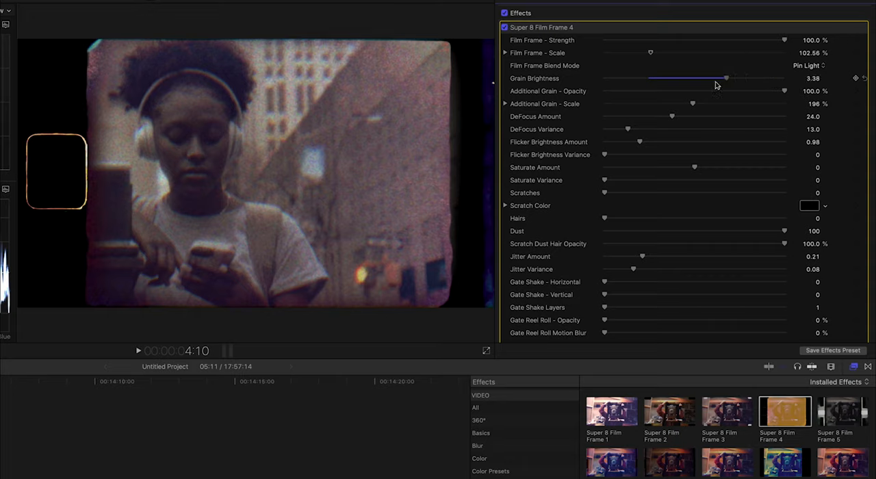
drag(726, 78, 649, 78)
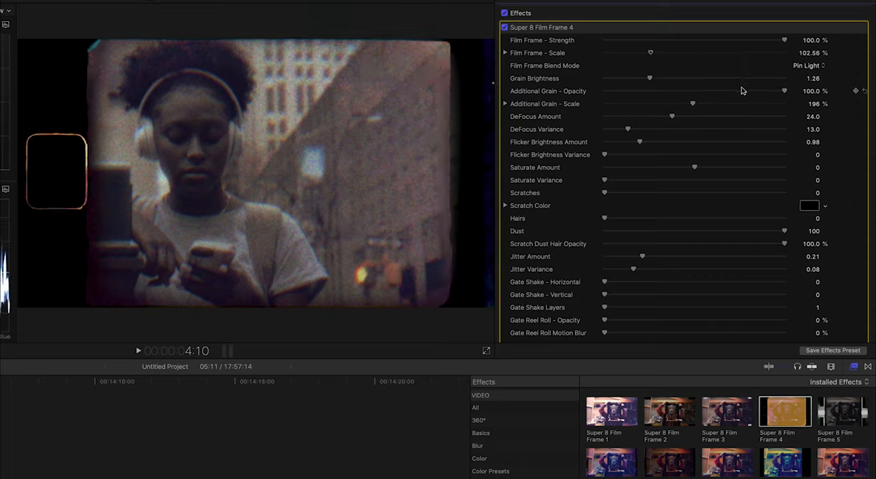
drag(785, 90, 764, 91)
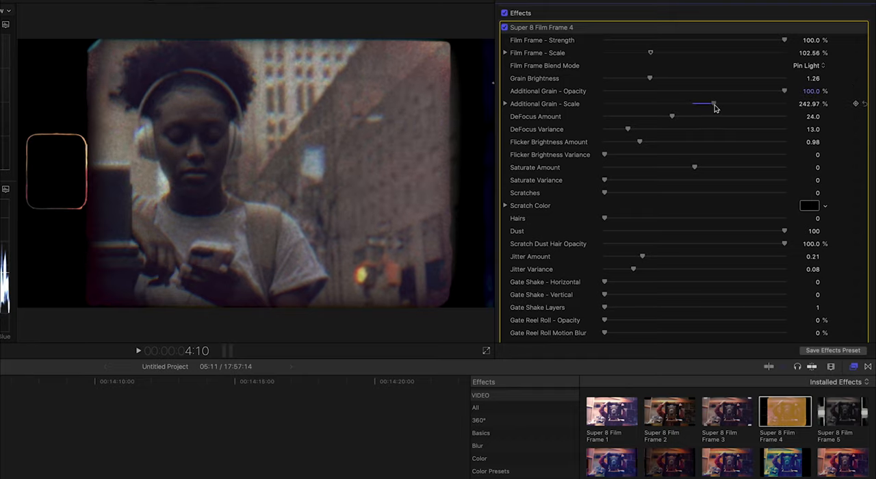
- Set grain scale near 200%, raise defocus variance and flicker brightness to 1.2 with added variance
drag(714, 104, 692, 104)
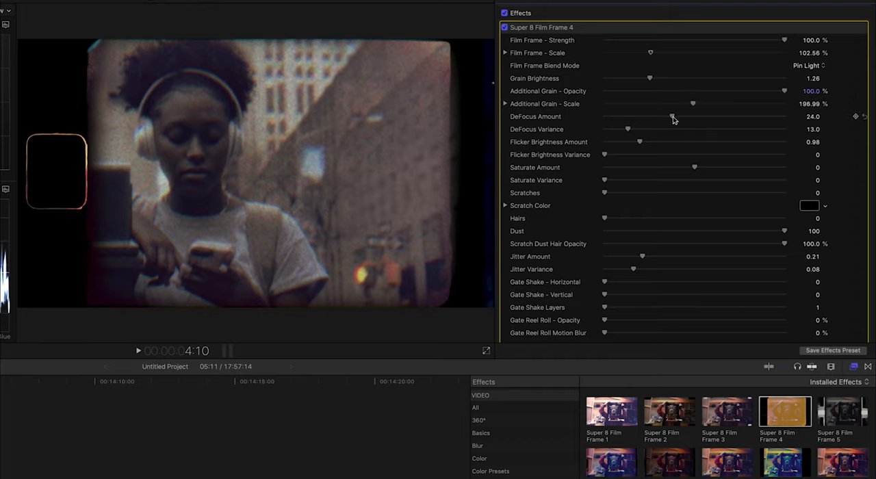
drag(674, 116, 706, 117)
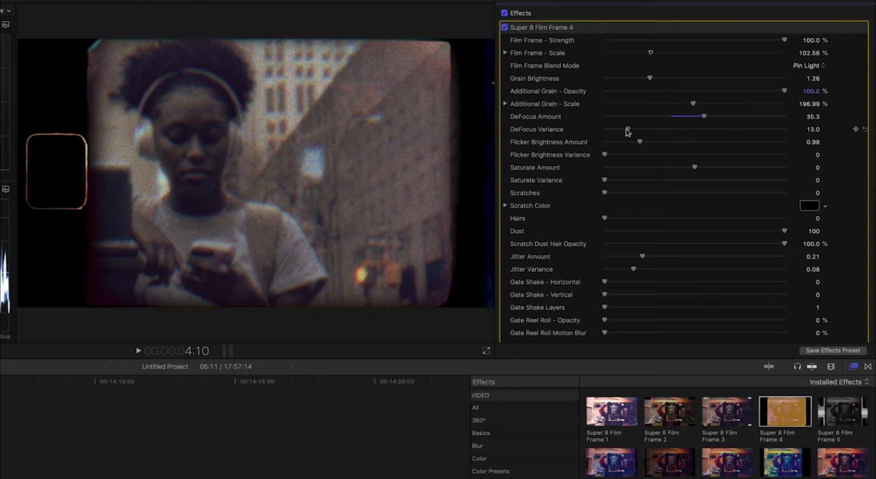
drag(632, 129, 671, 129)
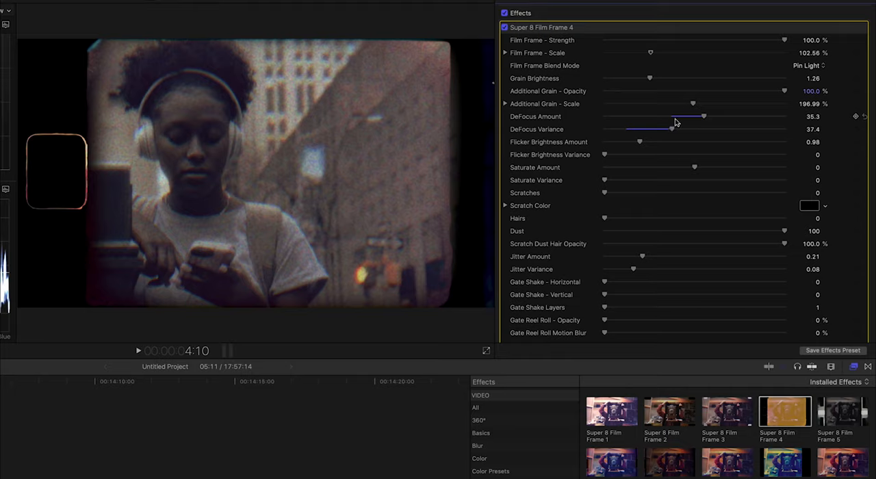
mouse_move(594, 143)
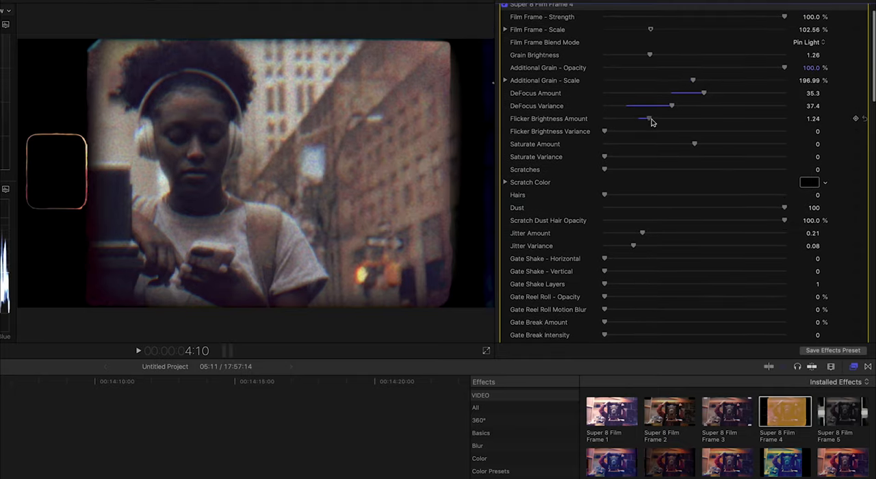
drag(642, 118, 646, 118)
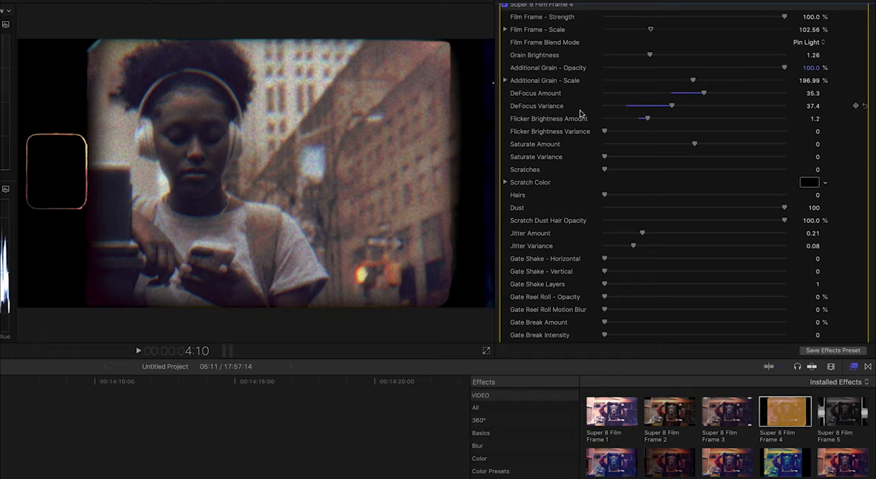
mouse_move(609, 133)
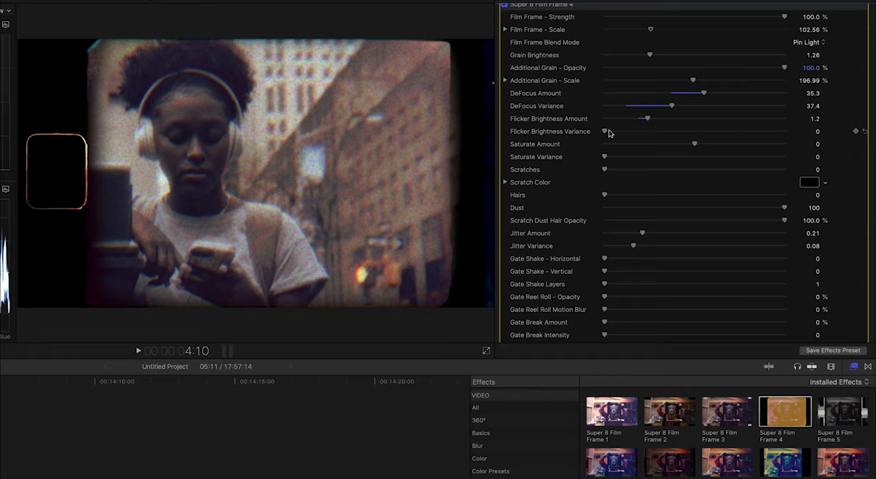
drag(605, 132, 622, 132)
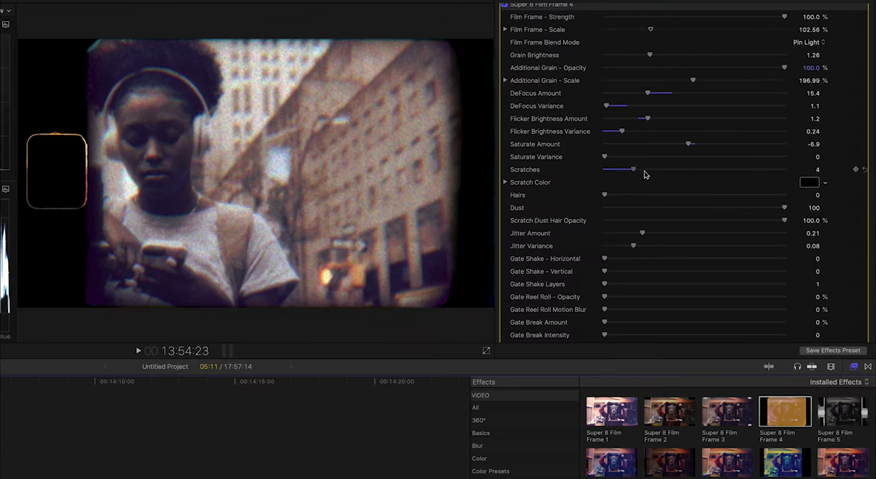
- Set scratches to 25, hairs to 7 and jitter amount to 1.0
drag(630, 170, 783, 170)
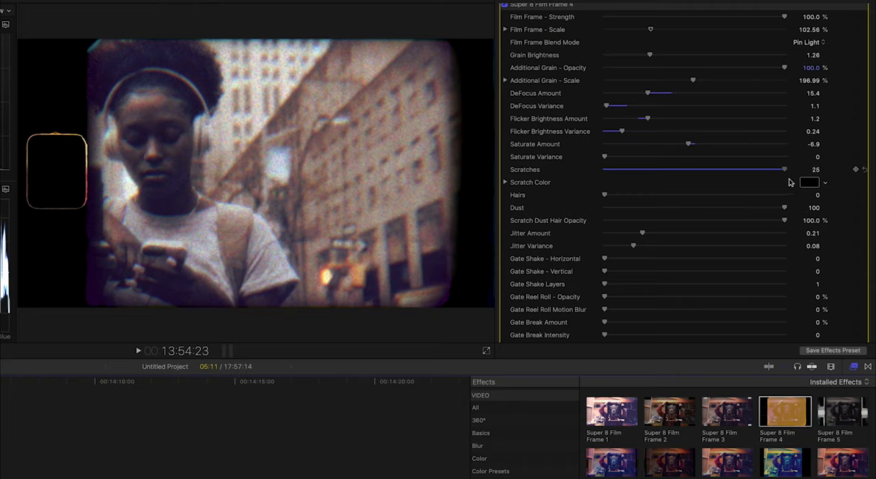
mouse_move(435, 216)
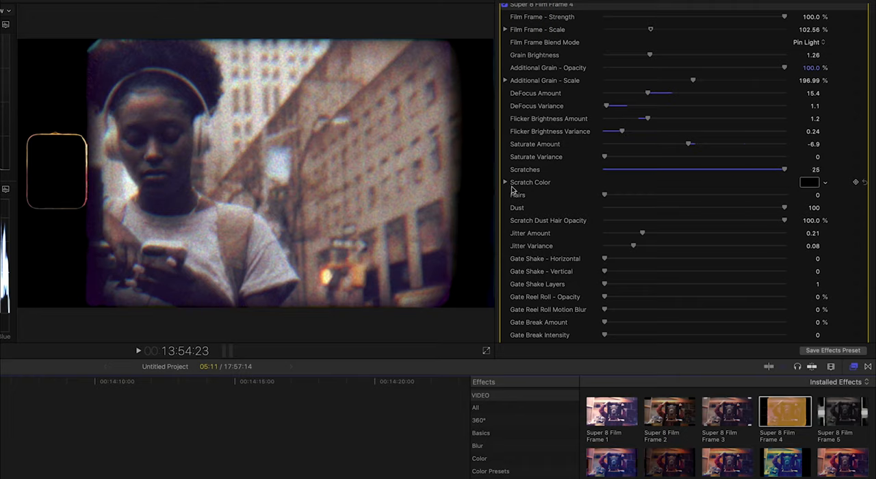
click(505, 182)
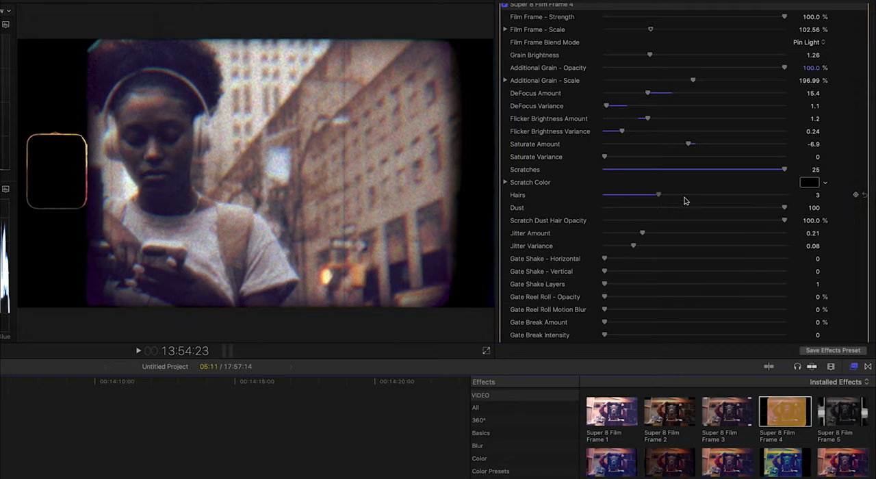
drag(658, 194, 729, 195)
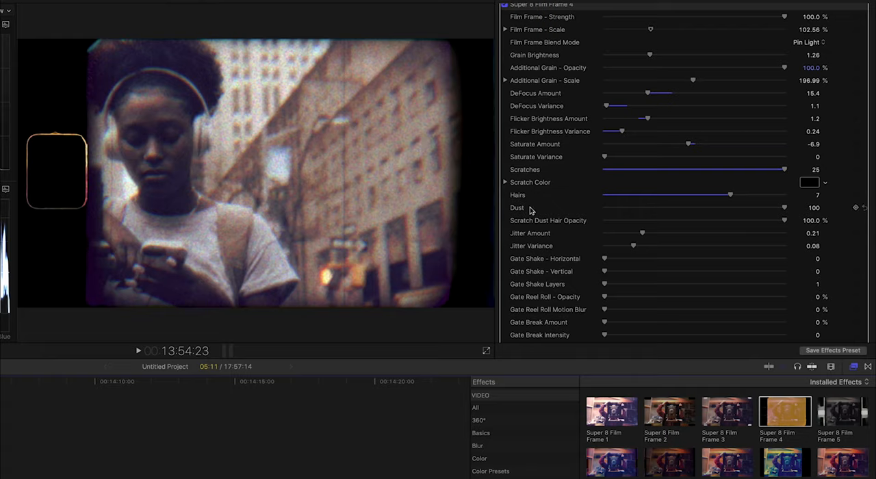
mouse_move(786, 219)
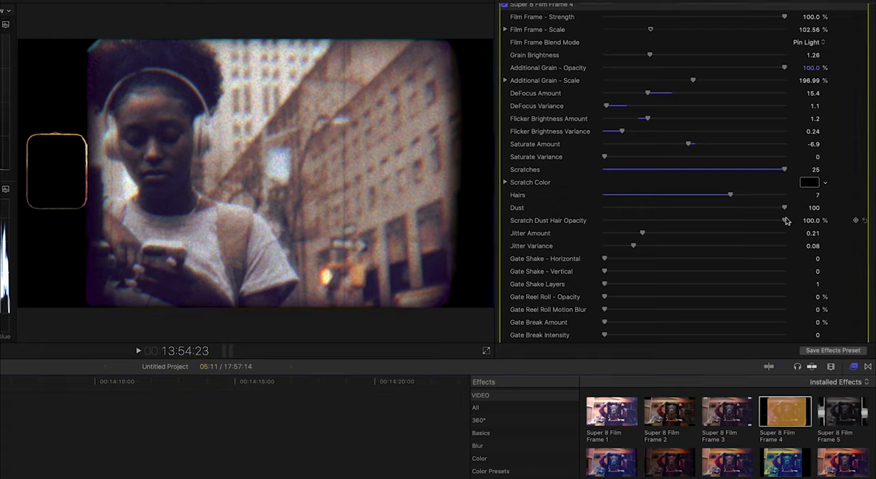
mouse_move(643, 233)
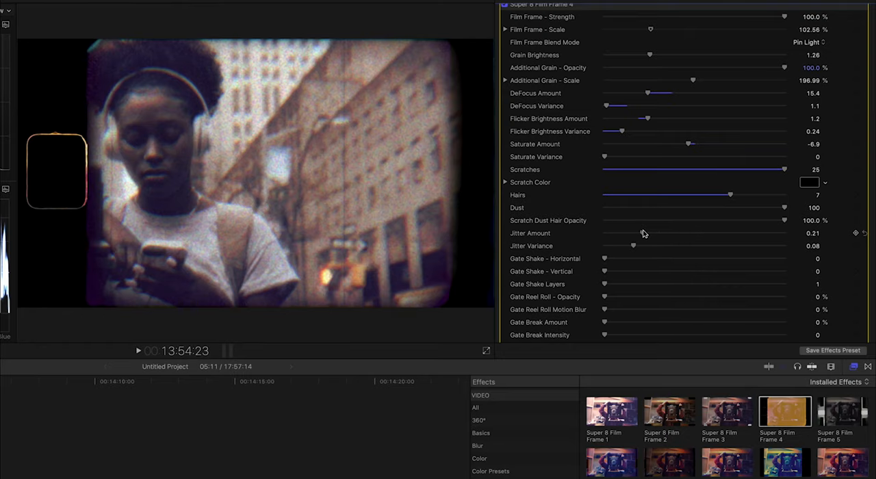
drag(632, 233, 673, 233)
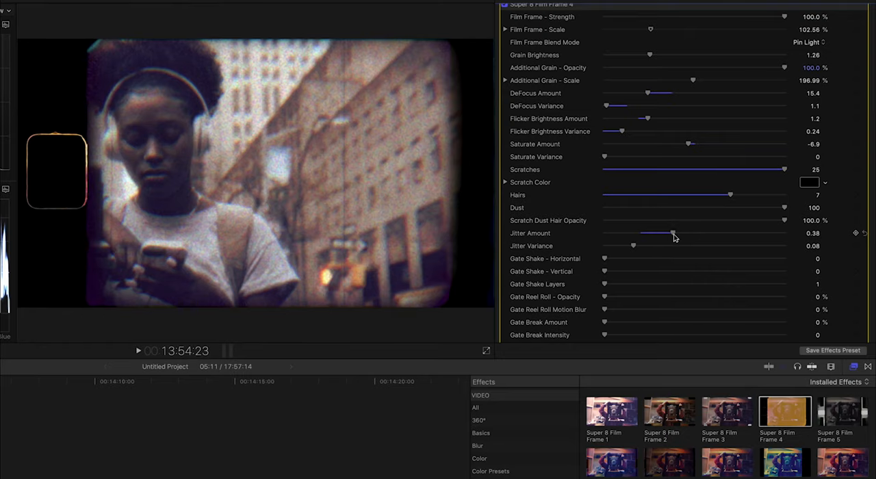
drag(674, 232, 728, 214)
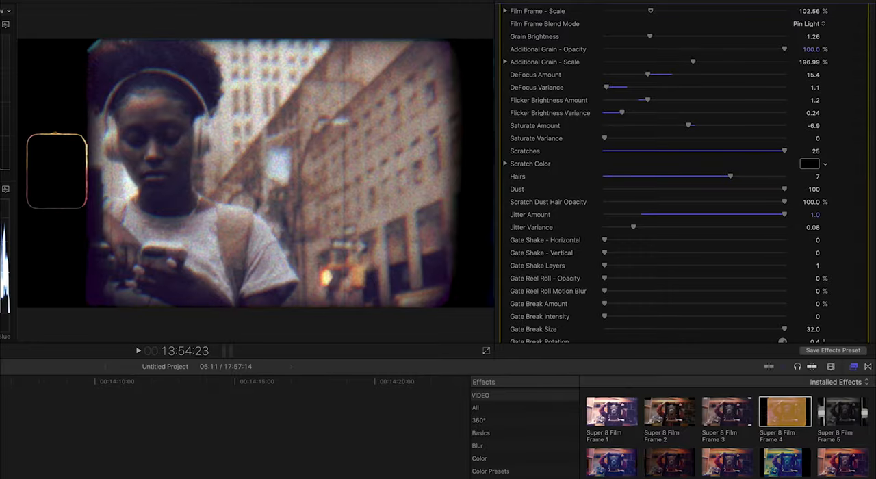
- Add gate shake and test the gate reel roll, bringing it back down
scroll(down, 3)
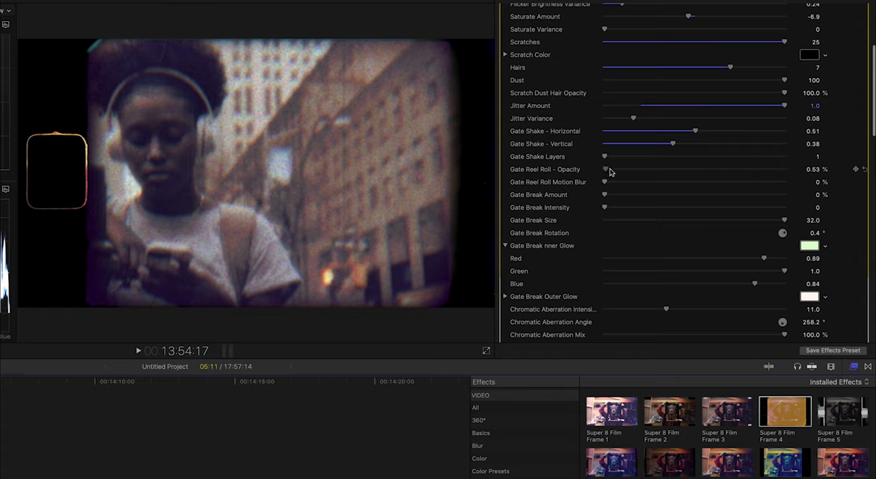
drag(608, 169, 785, 169)
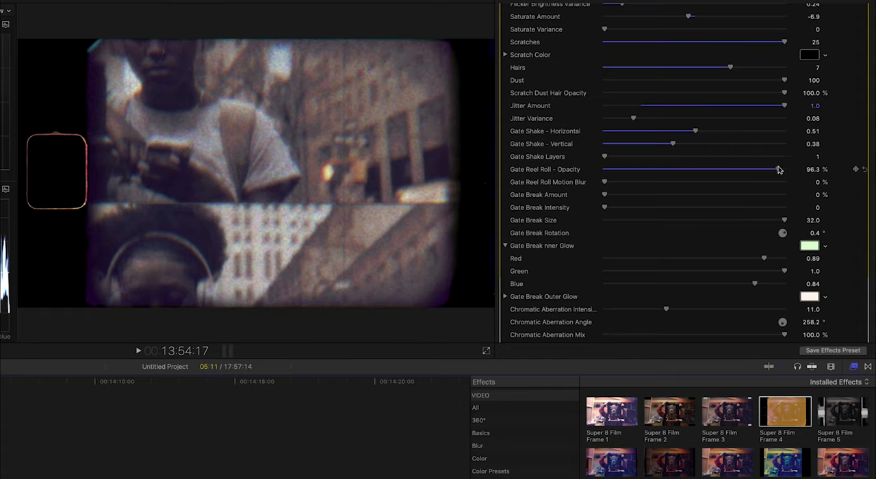
drag(604, 180, 650, 181)
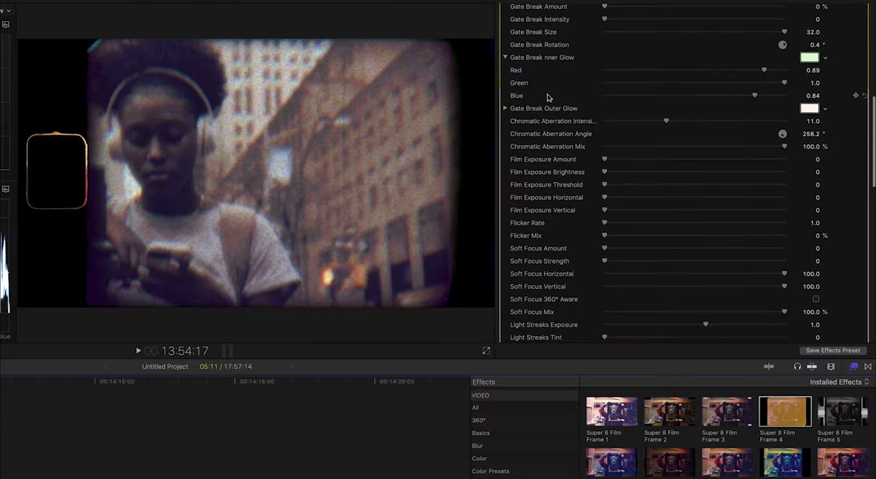
mouse_move(668, 123)
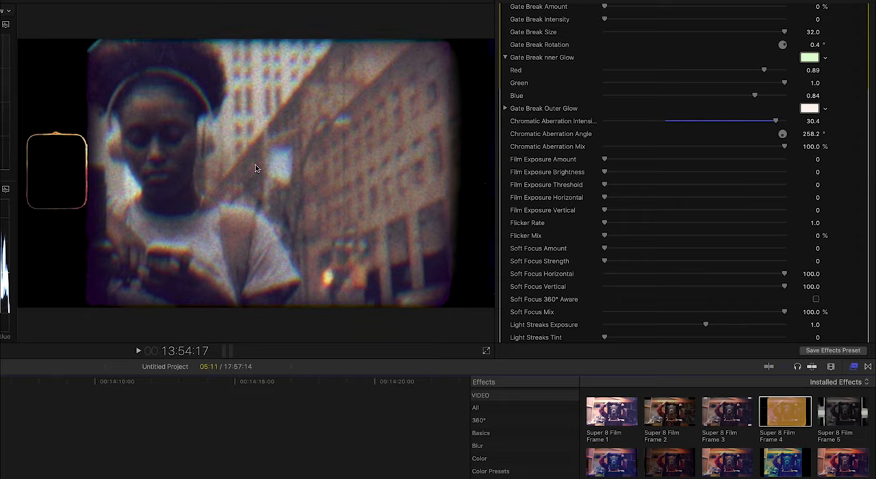
- Set soft focus amount to 11.1 and soft focus strength to 0.33
scroll(down, 3)
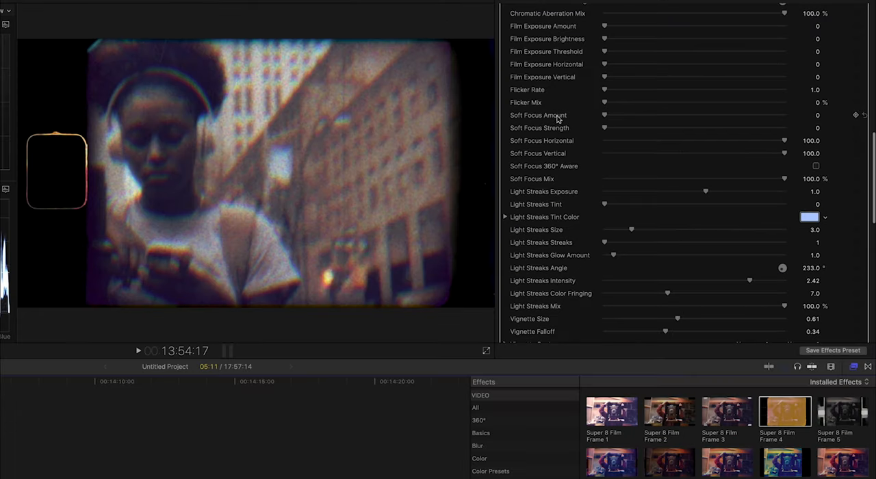
drag(604, 115, 664, 115)
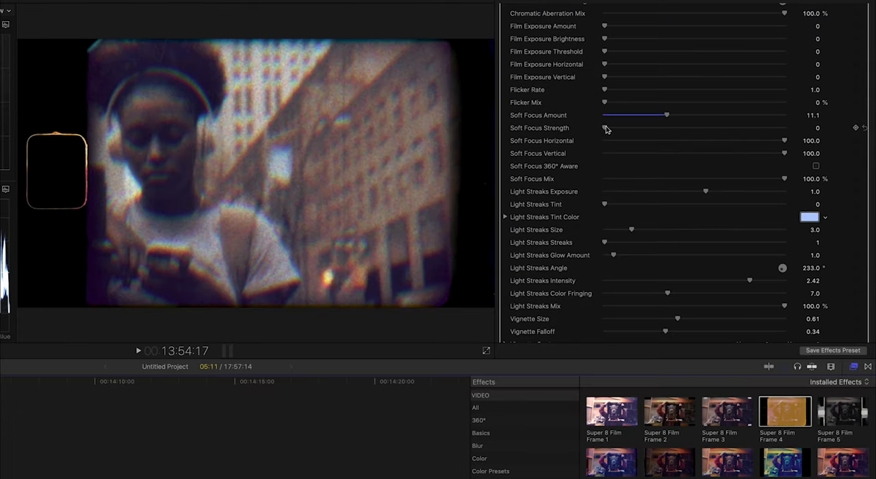
drag(606, 128, 663, 129)
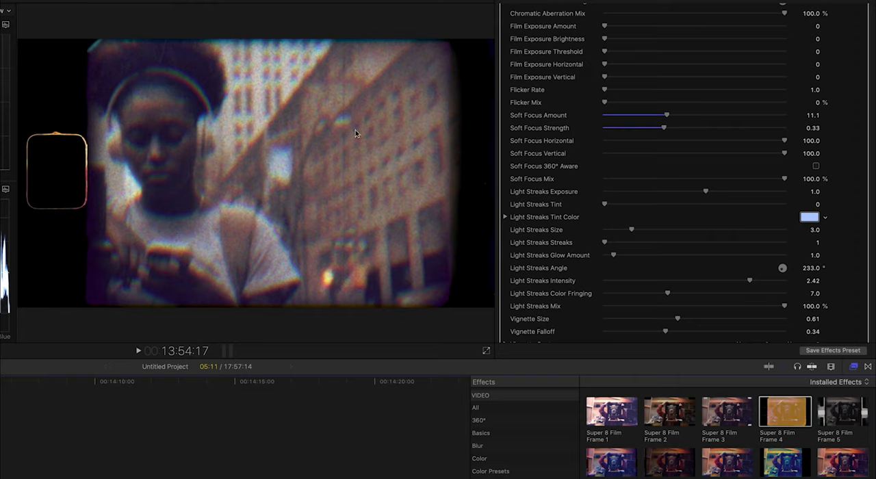
scroll(down, 3)
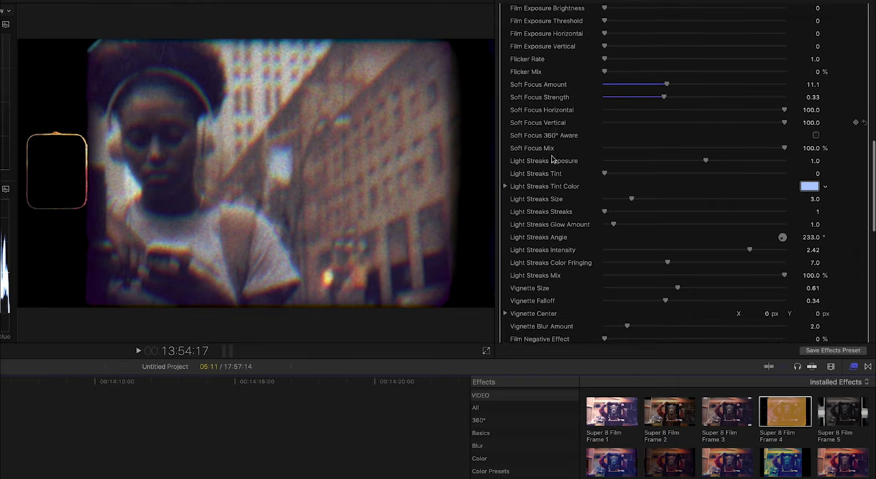
scroll(down, 3)
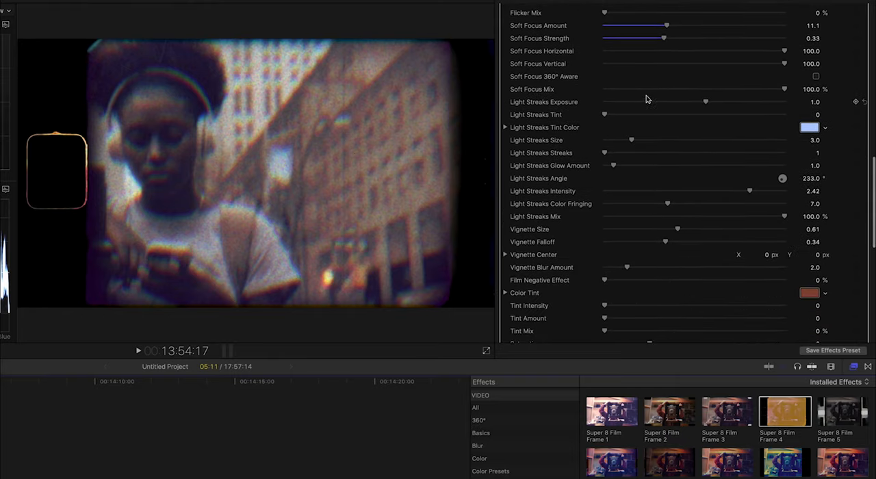
- Settle light streaks exposure at 2.2 and adjust the streaks tint
drag(705, 102, 750, 101)
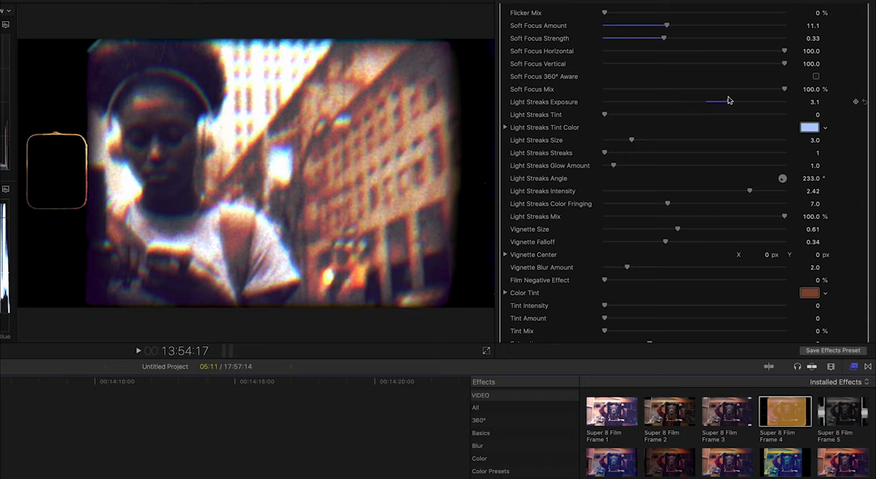
drag(732, 101, 714, 101)
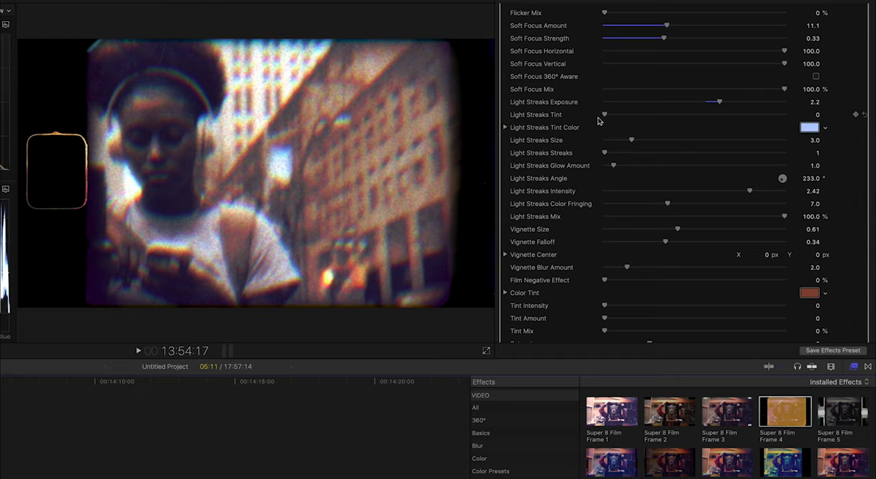
drag(605, 115, 638, 115)
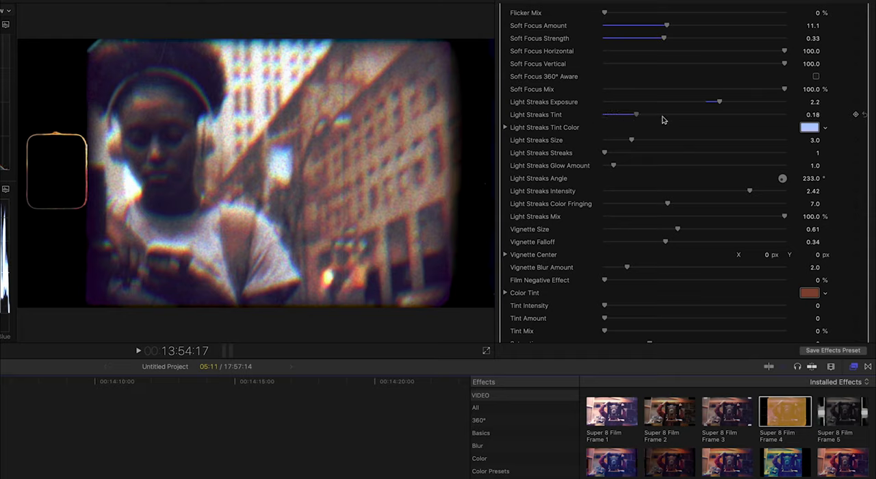
drag(638, 115, 603, 115)
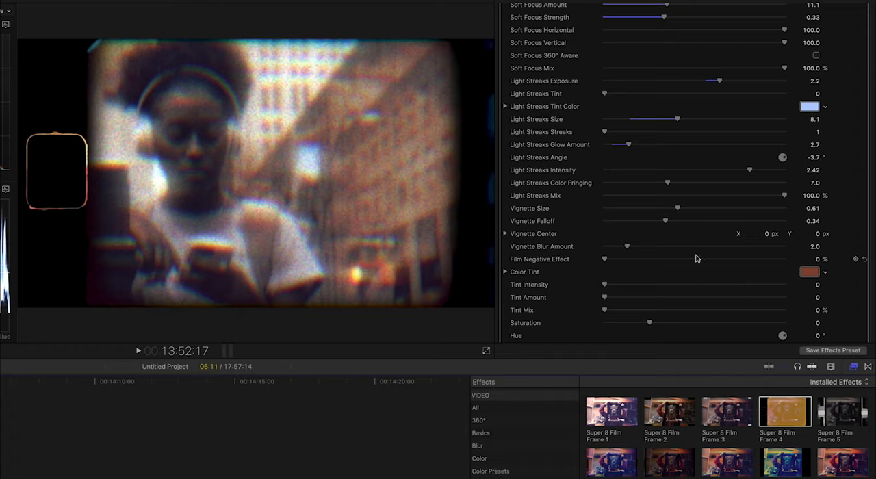
- Shrink the vignette size down to 0.57
scroll(down, 3)
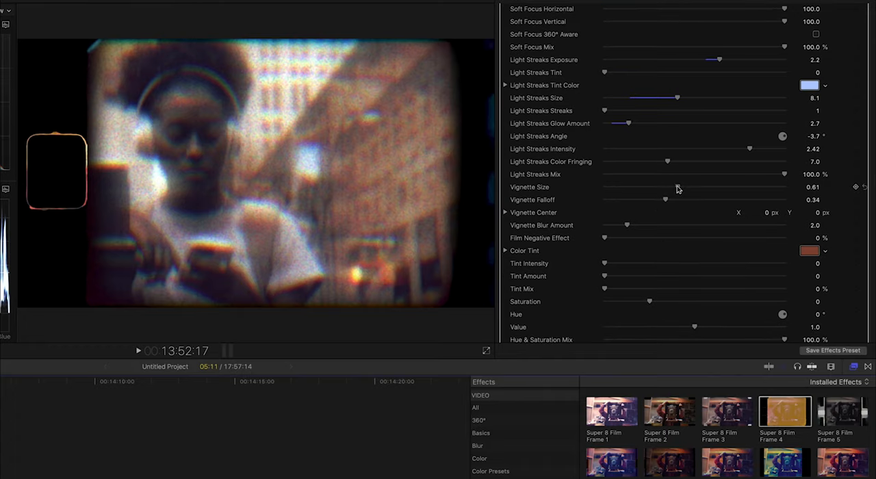
drag(677, 186, 692, 186)
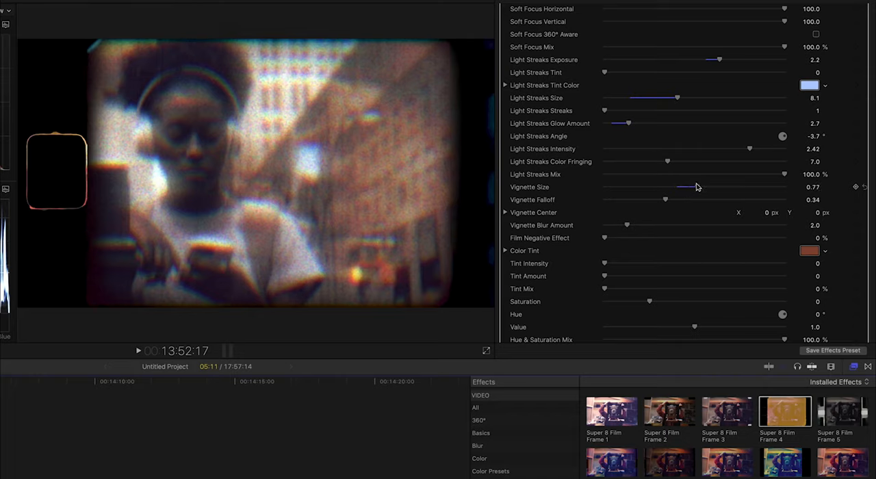
drag(682, 186, 674, 186)
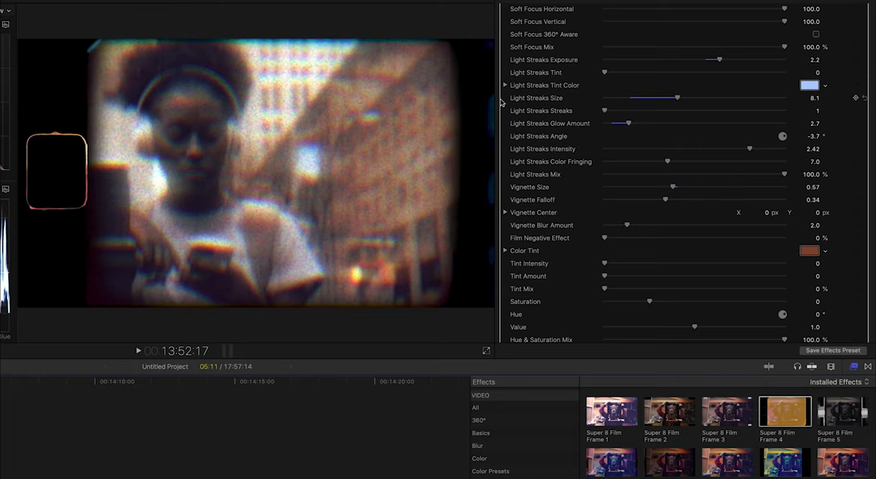
scroll(down, 3)
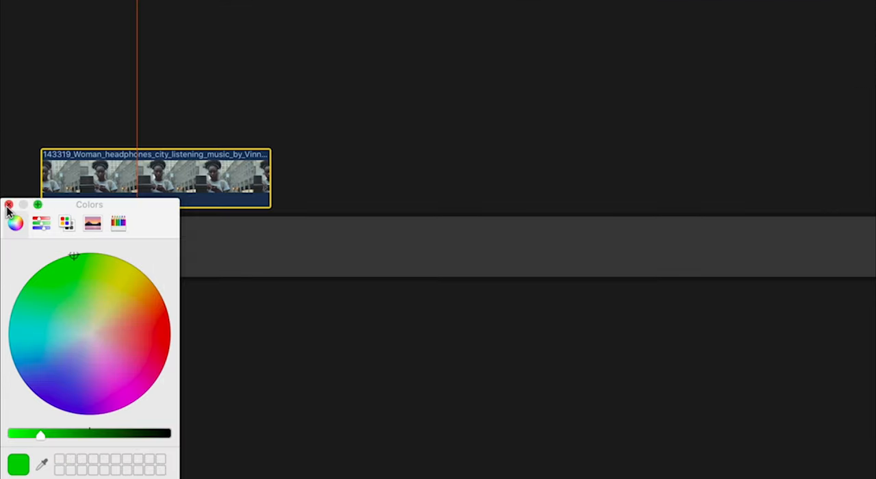
- Confirm the green tint colour and adjust its tint intensity
click(9, 204)
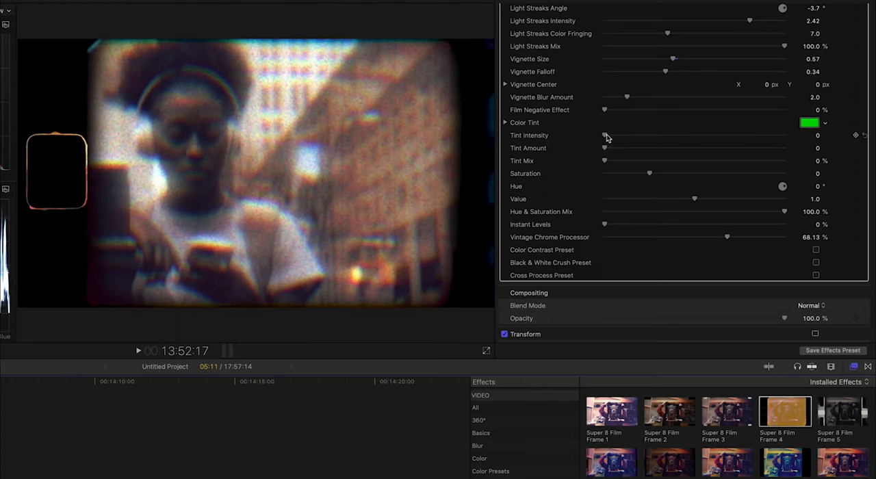
drag(605, 134, 625, 134)
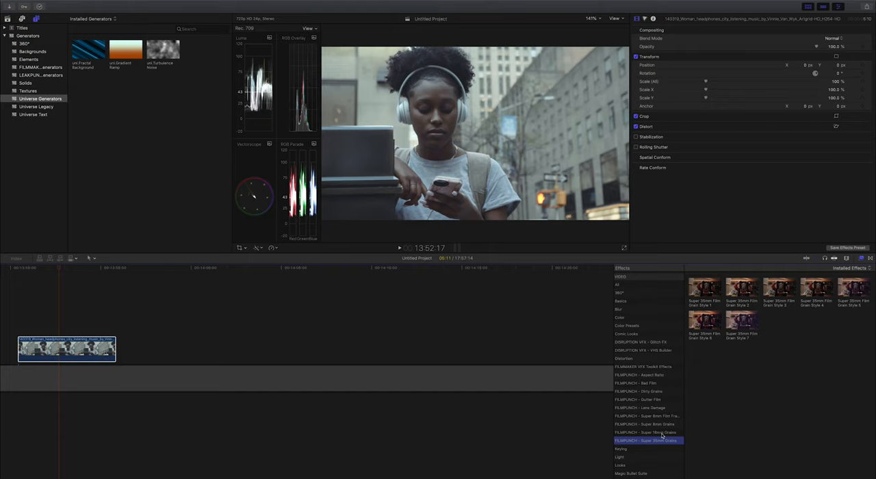
- Apply Super 16mm Film Grain Style 4 and turn the Black & White Crush preset off
click(643, 441)
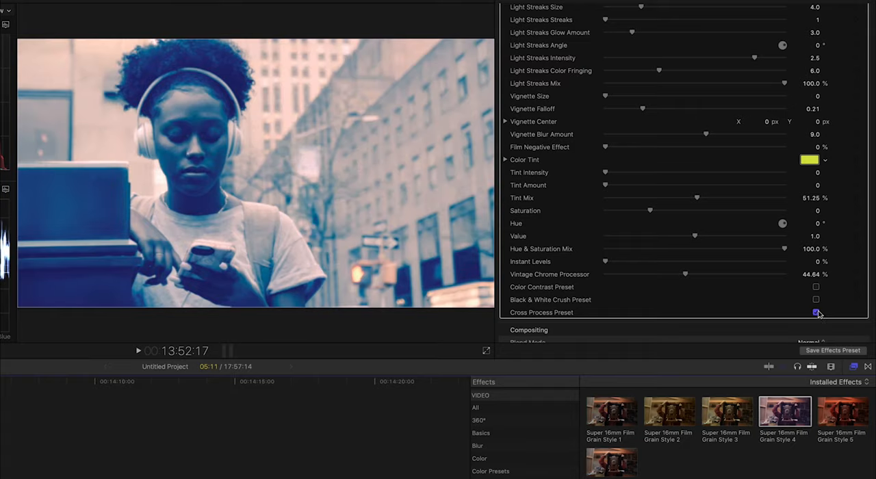
click(814, 299)
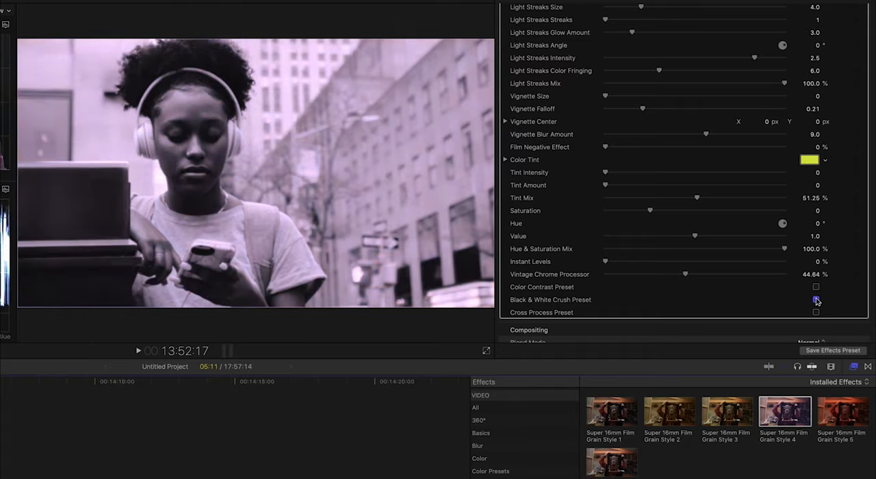
click(815, 300)
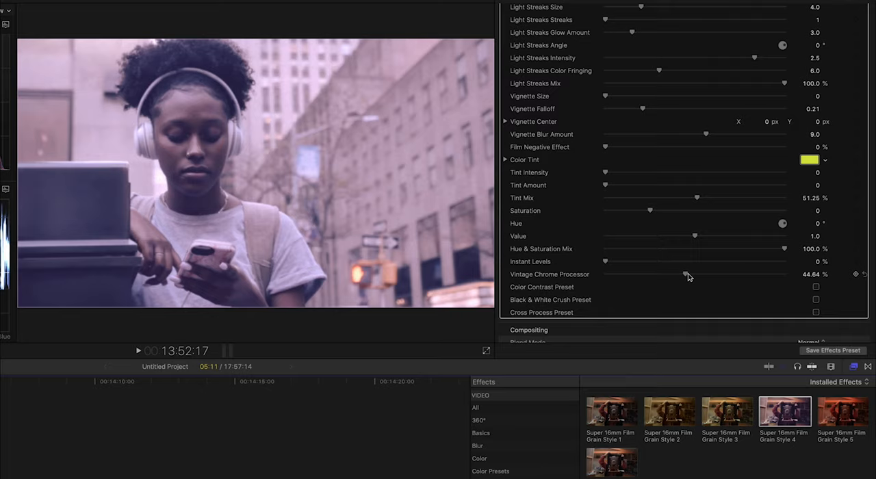
- Drop the Vintage Chrome Processor amount to 0%
drag(690, 274, 682, 274)
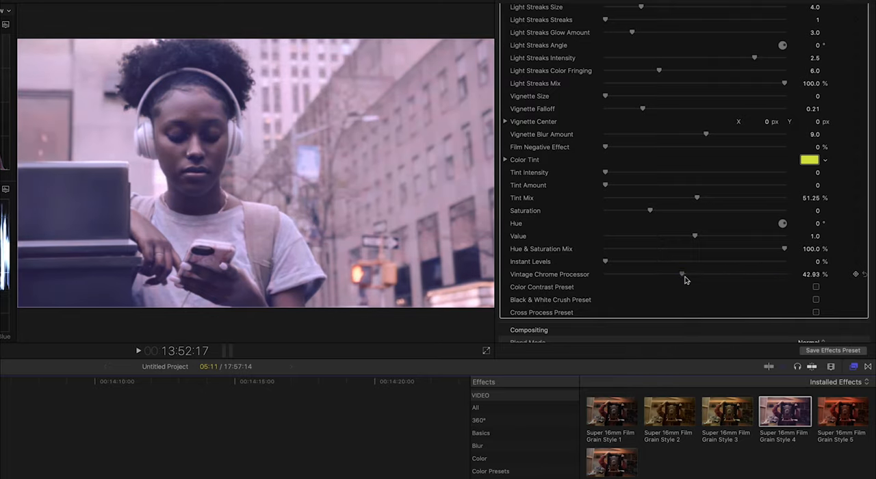
drag(682, 273, 605, 274)
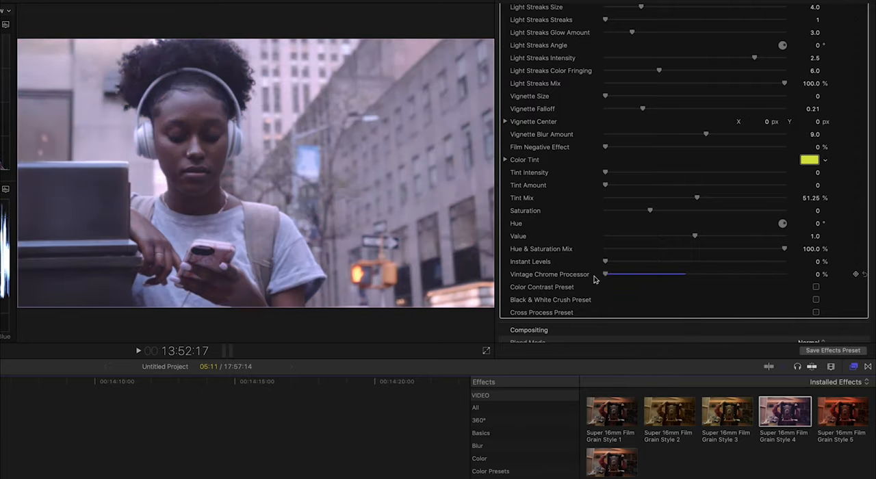
drag(605, 274, 700, 274)
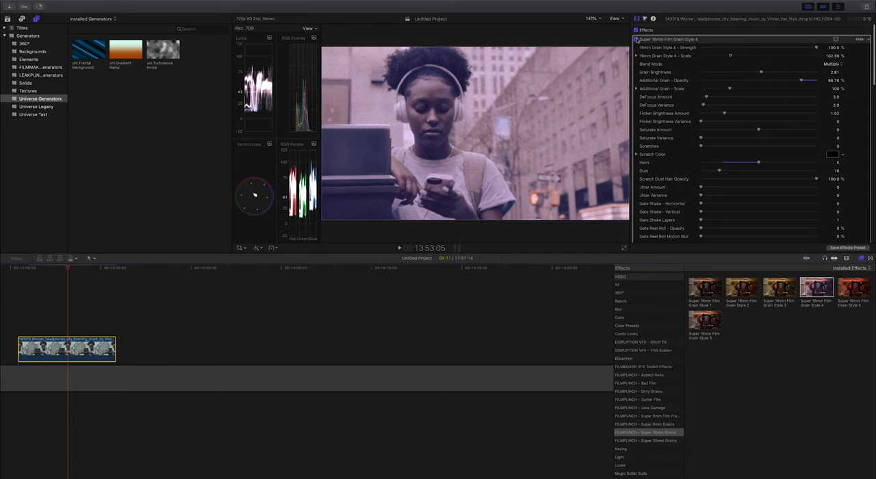
- Apply Camera Lens Grime 26 and reduce lens damage strength to about 16%
click(635, 408)
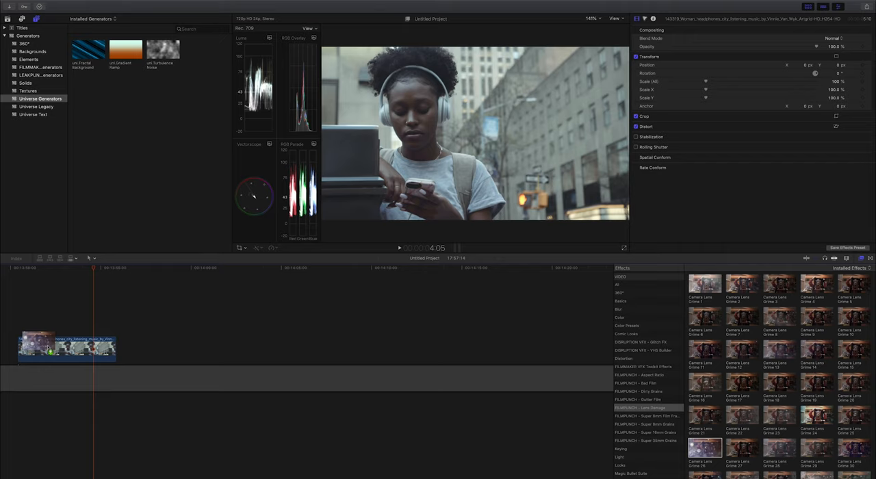
double_click(705, 455)
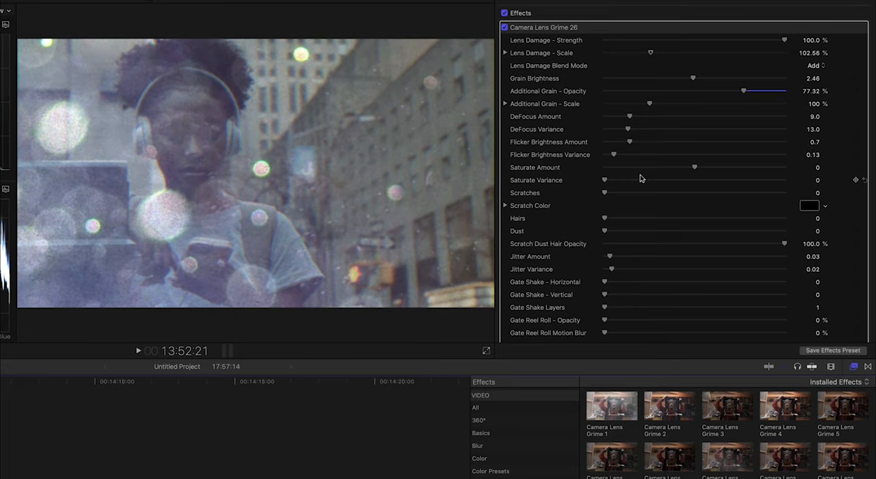
drag(783, 39, 678, 39)
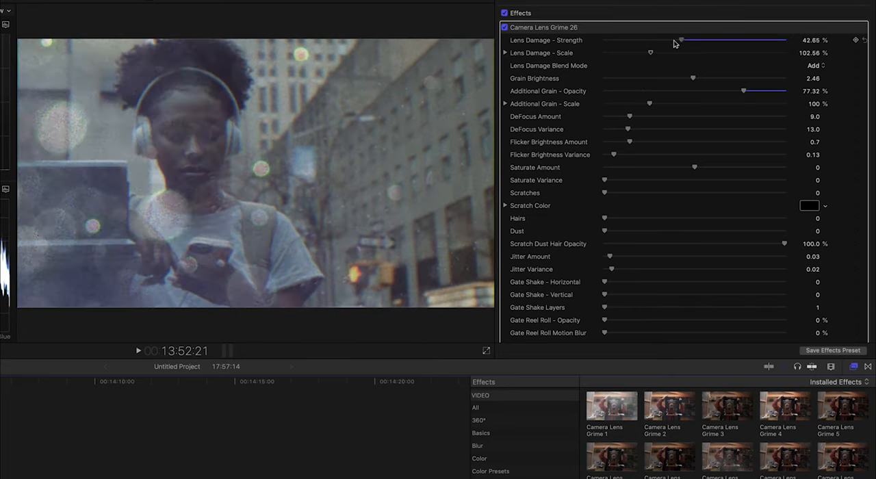
drag(682, 39, 632, 40)
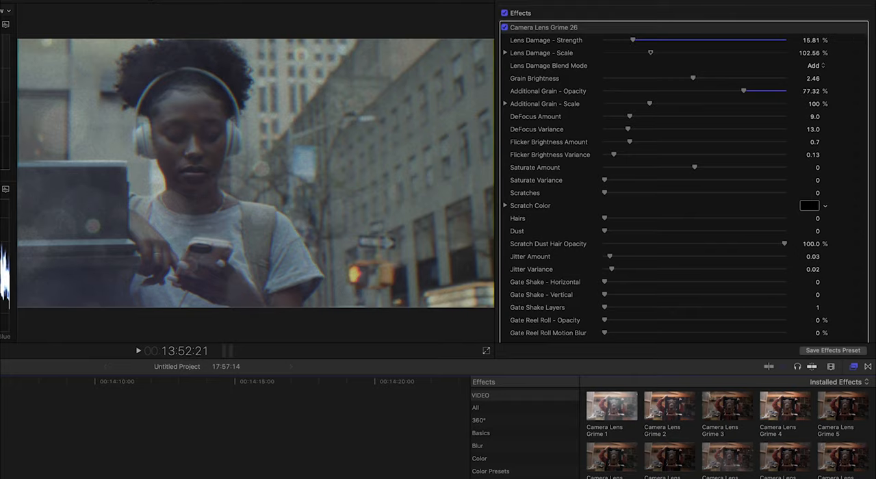
click(141, 350)
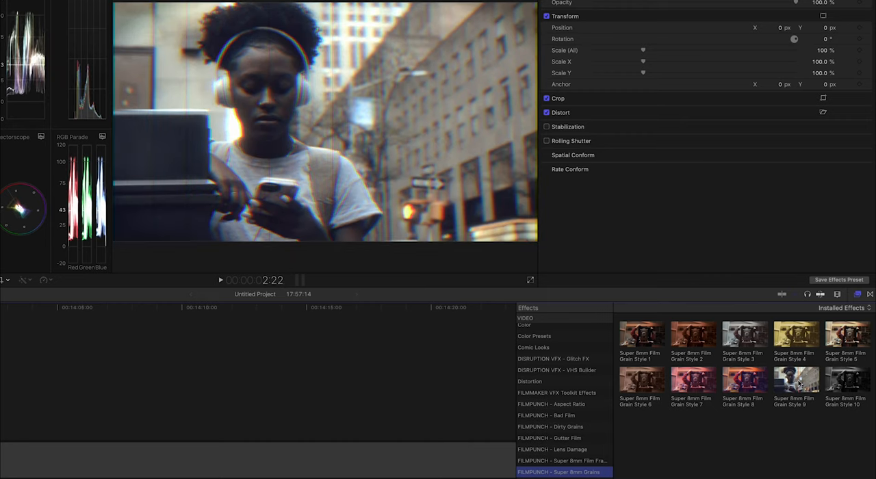
- Letterbox the clip with Aspect Ratios Cinema Frames, trying 2.35:1 before settling on 1.78:1
click(551, 404)
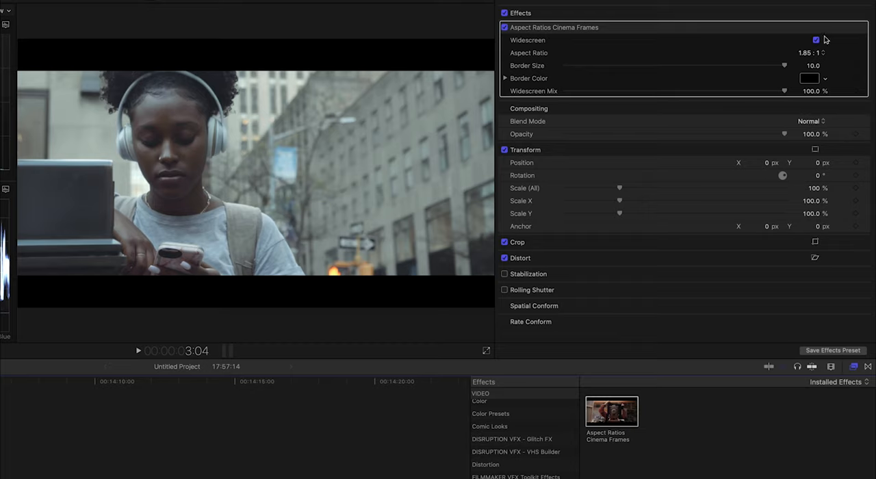
click(809, 53)
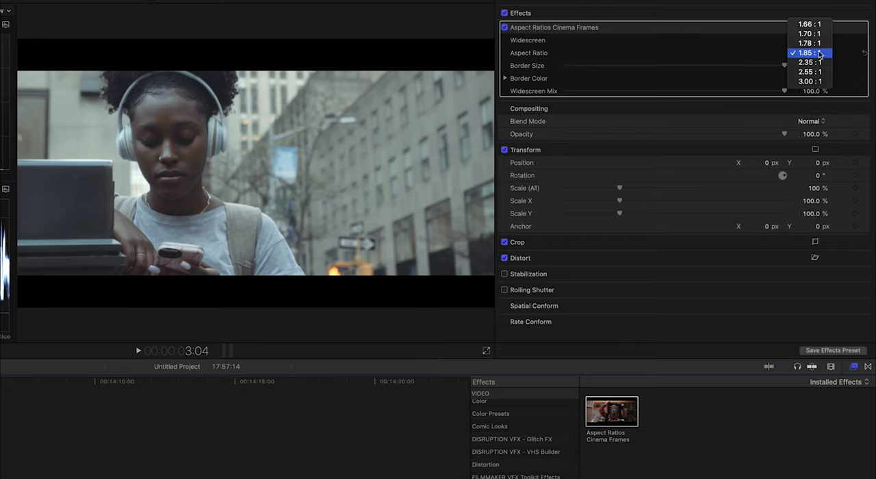
click(806, 63)
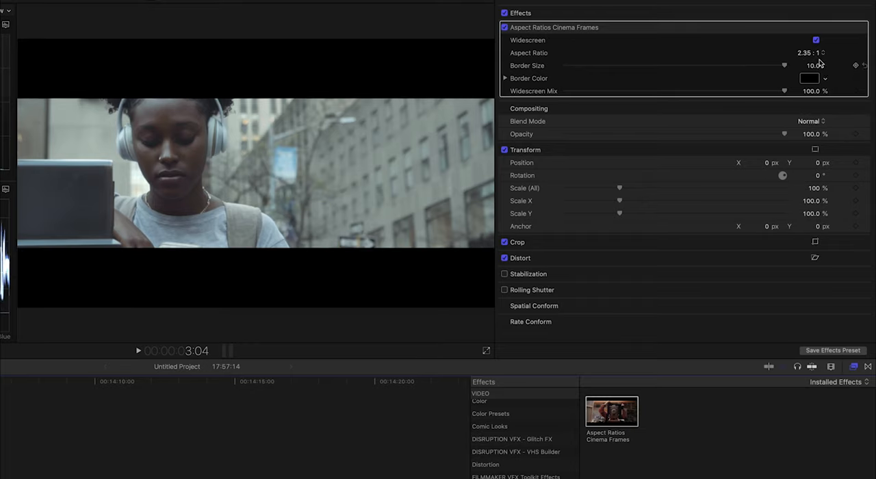
click(807, 52)
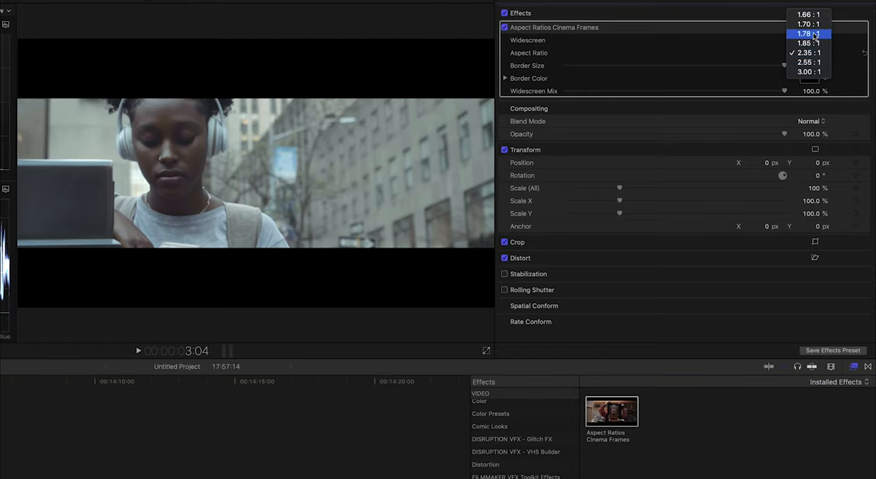
click(808, 34)
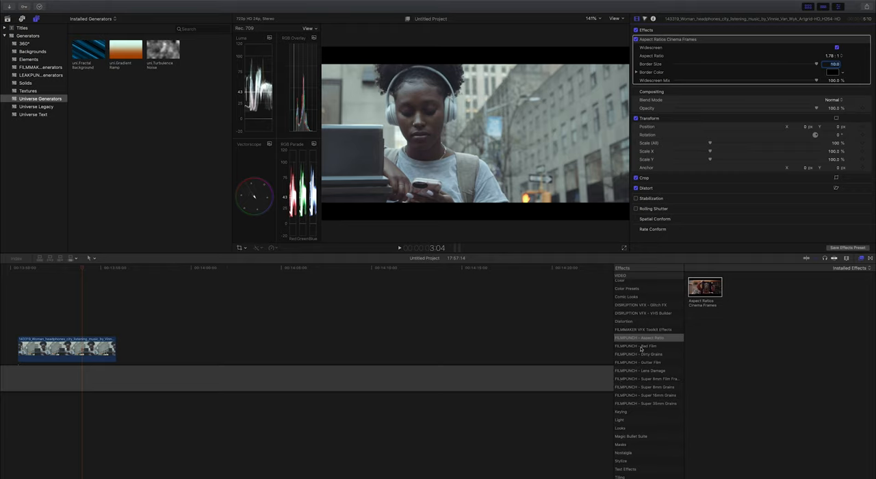
- Add Gutter Film 5 grain and reorder Aspect Ratios Cinema Frames below it
click(635, 361)
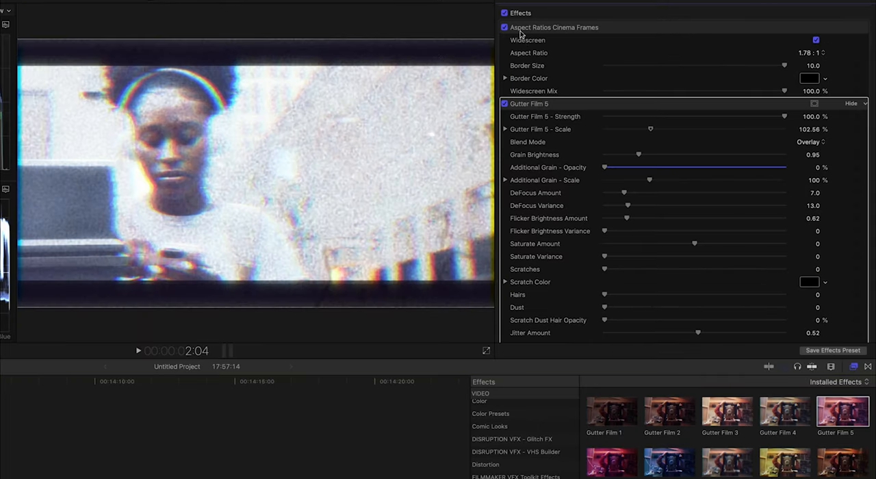
mouse_move(522, 16)
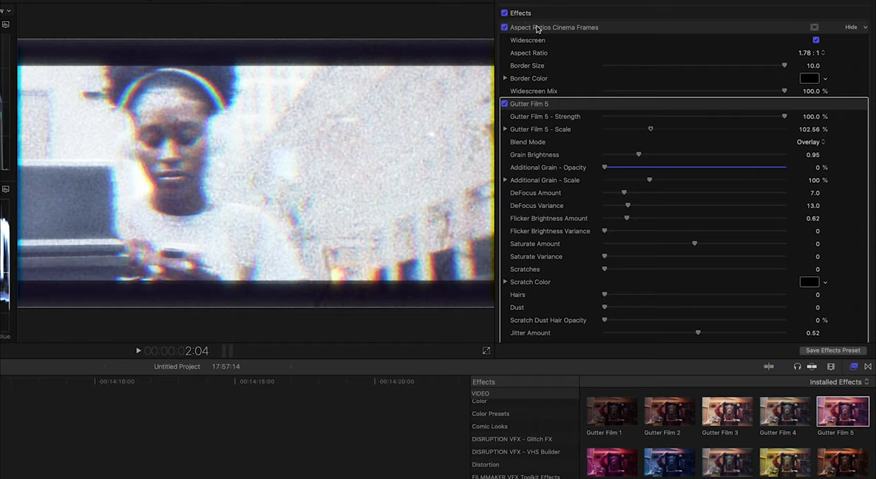
scroll(down, 3)
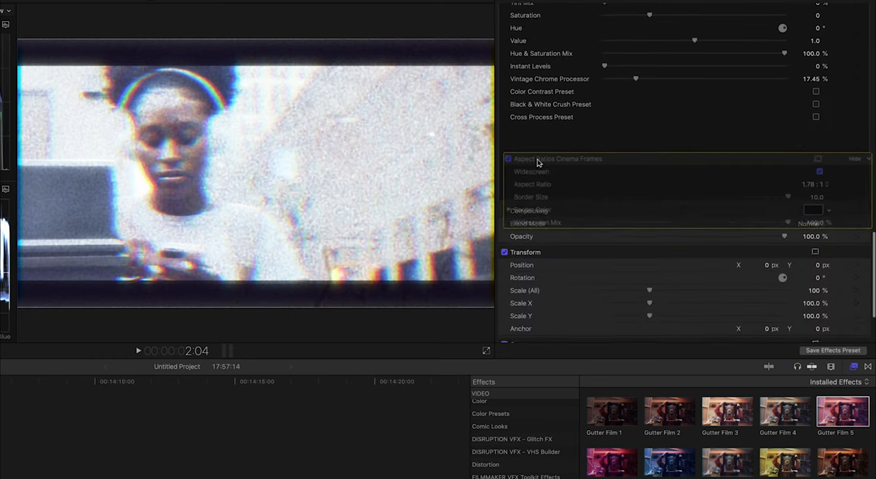
click(850, 159)
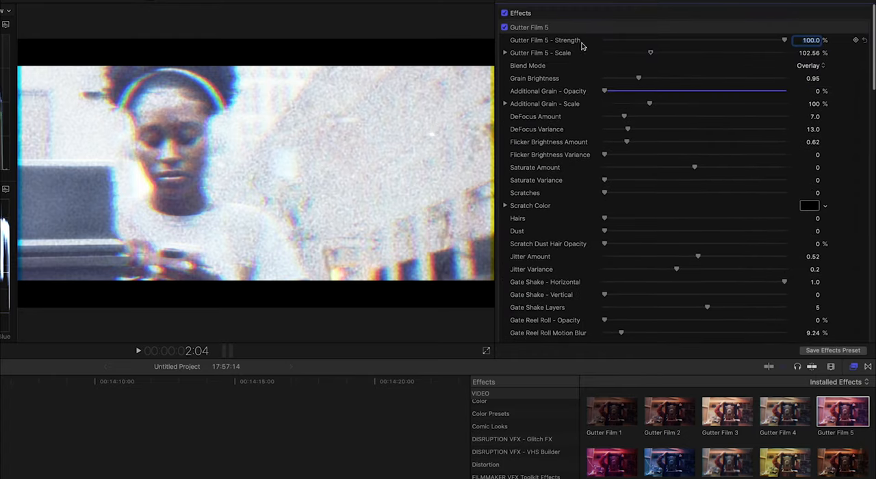
- Lower Gutter Film 5 Strength to about 19.84%
drag(783, 40, 668, 39)
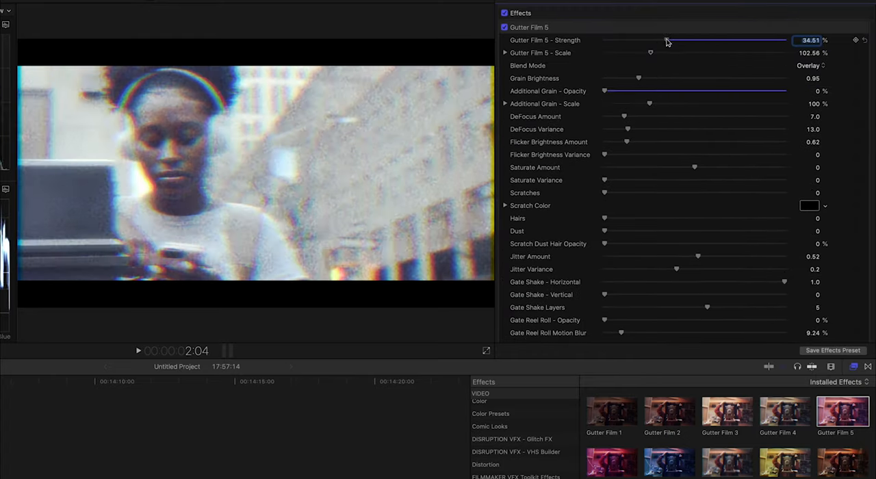
drag(668, 40, 640, 39)
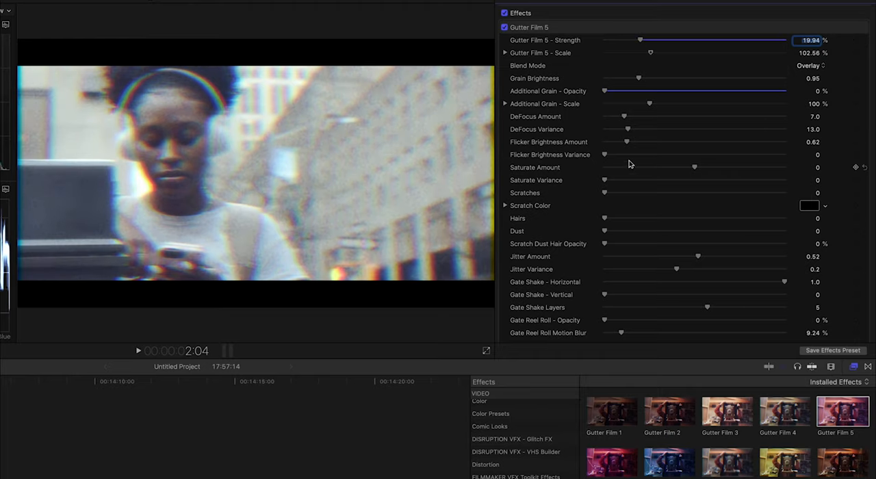